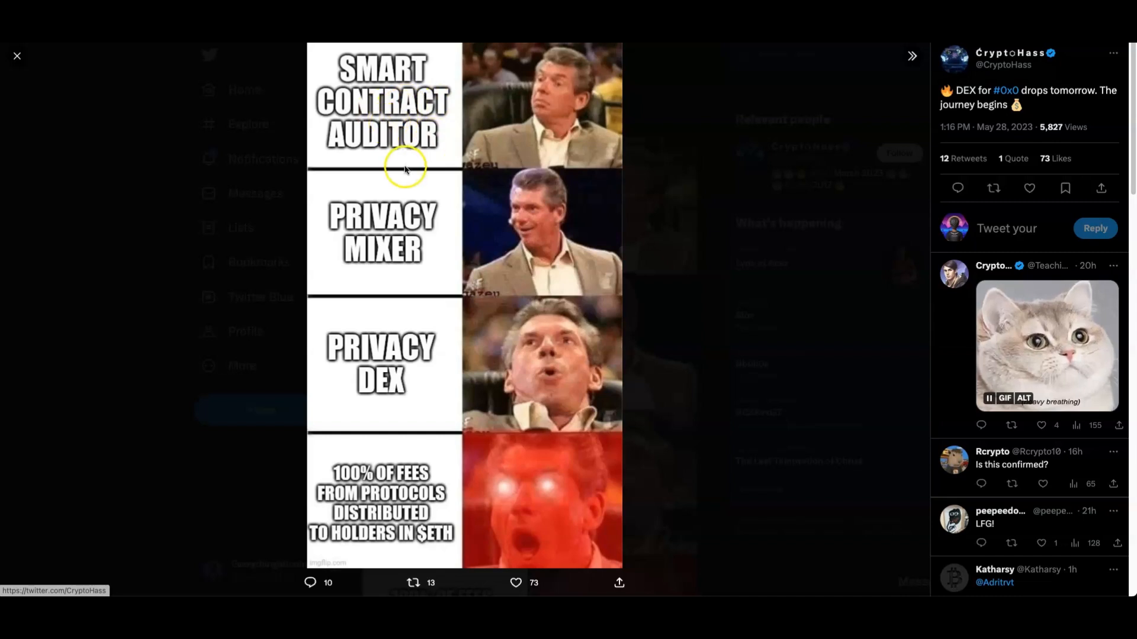
mouse_move(417, 383)
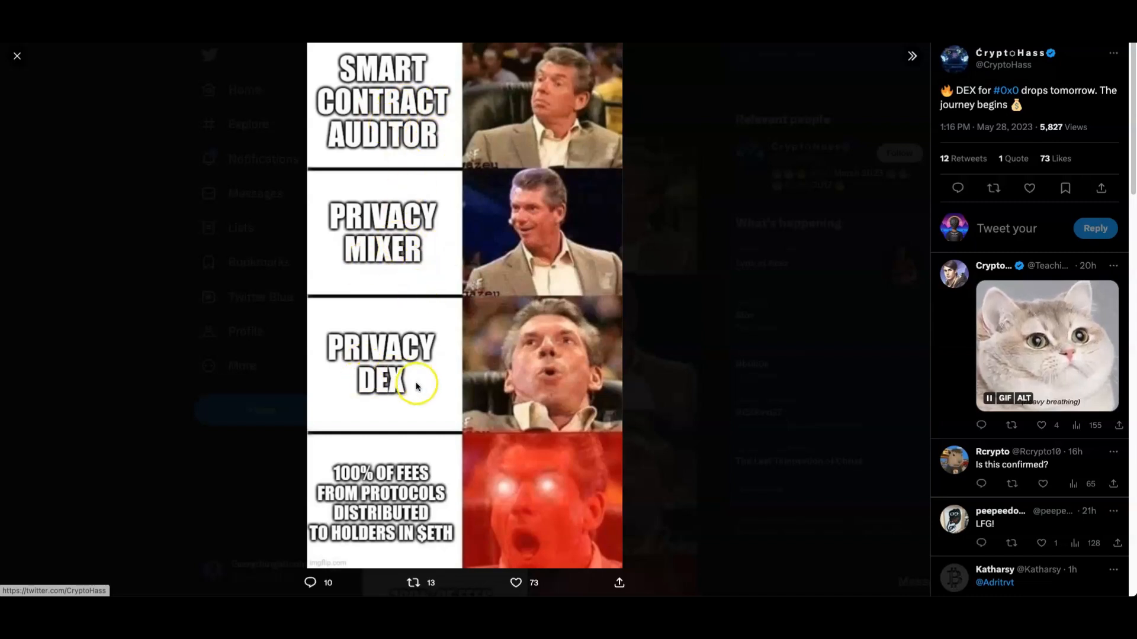
mouse_move(356, 511)
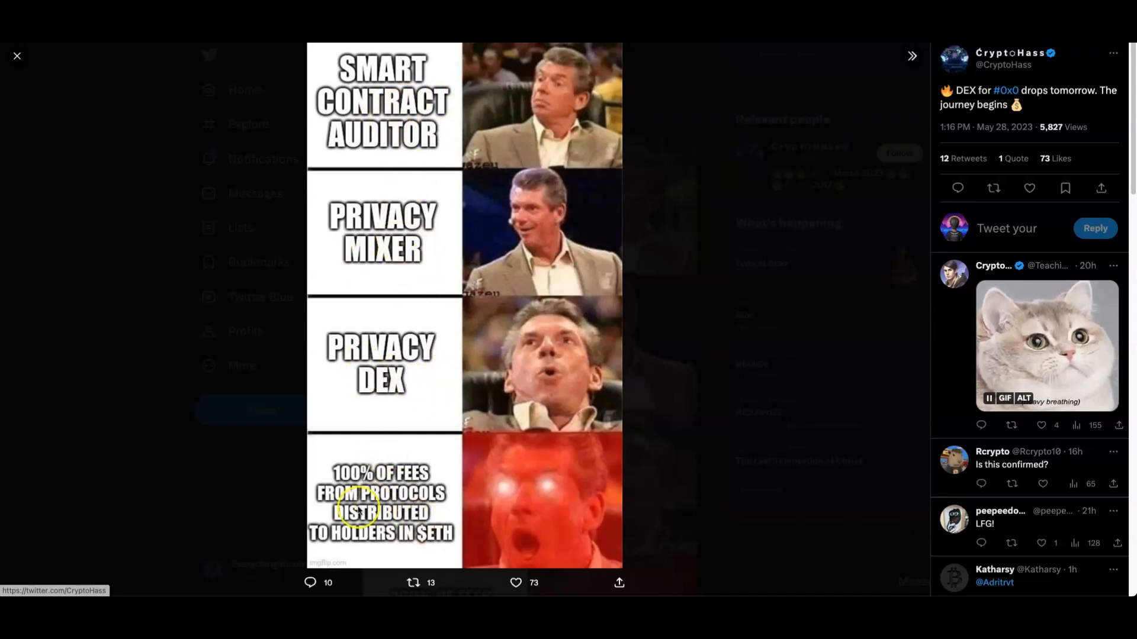
mouse_move(392, 547)
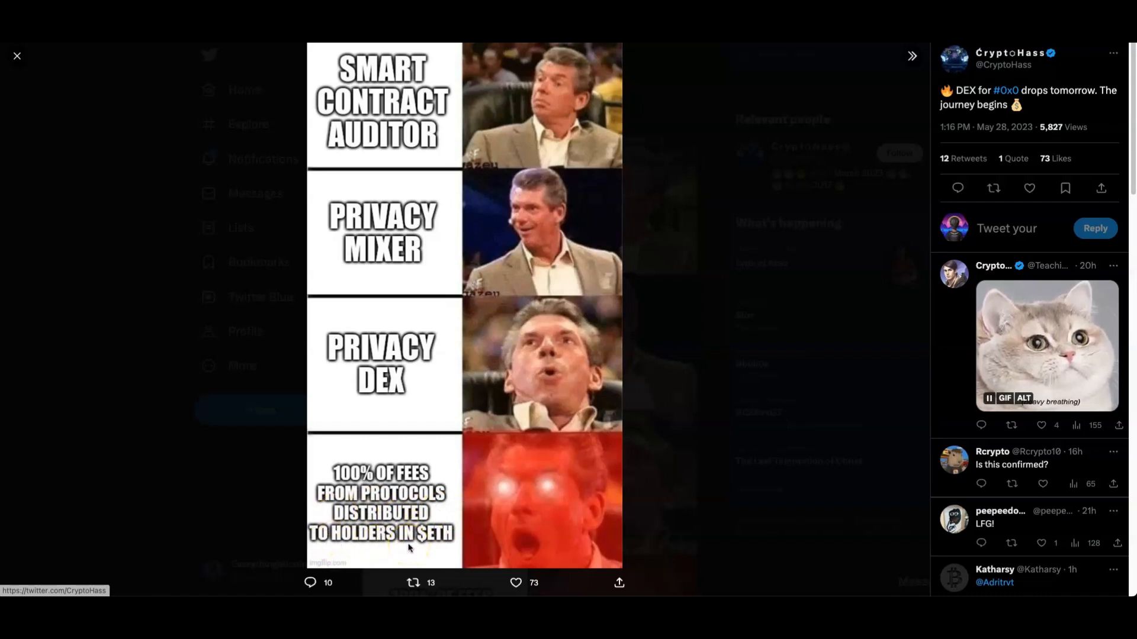
mouse_move(579, 450)
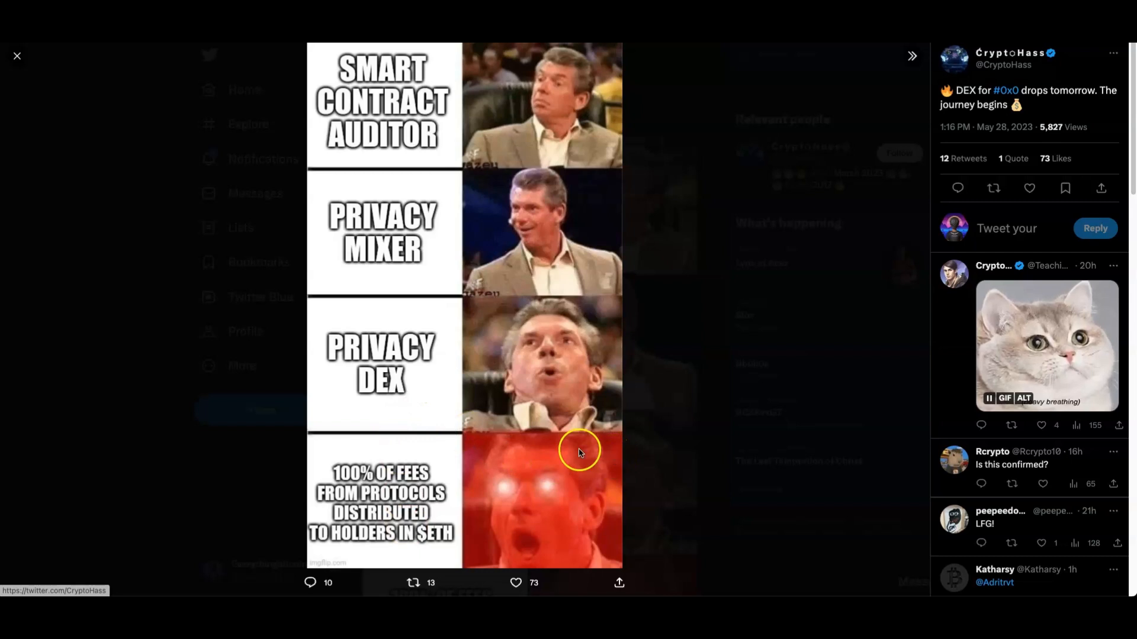
mouse_move(376, 296)
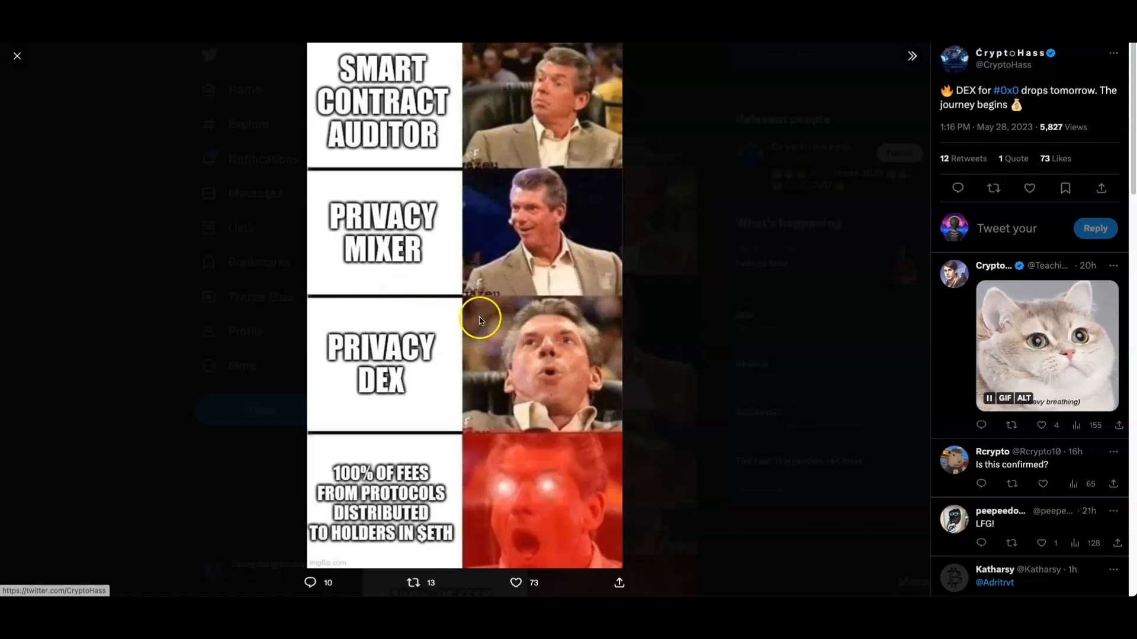
mouse_move(326, 113)
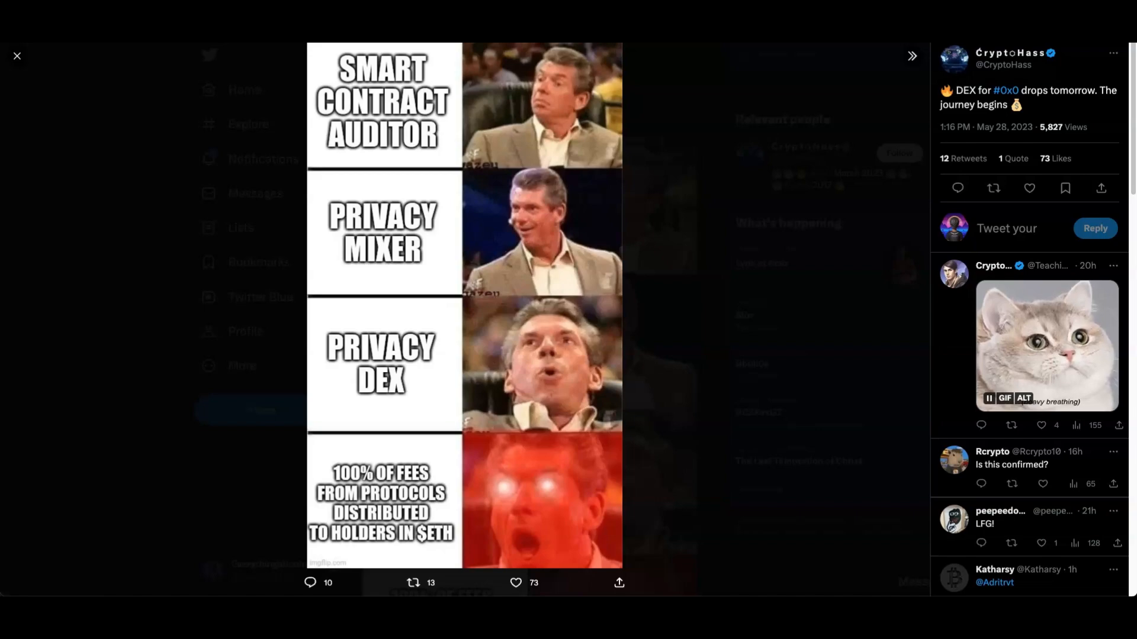
Scroll the CoinGecko 0x0.ai page to the 24-hour price chart and 0X0 Price Statistics with all-time high and low.
left_click(17, 55)
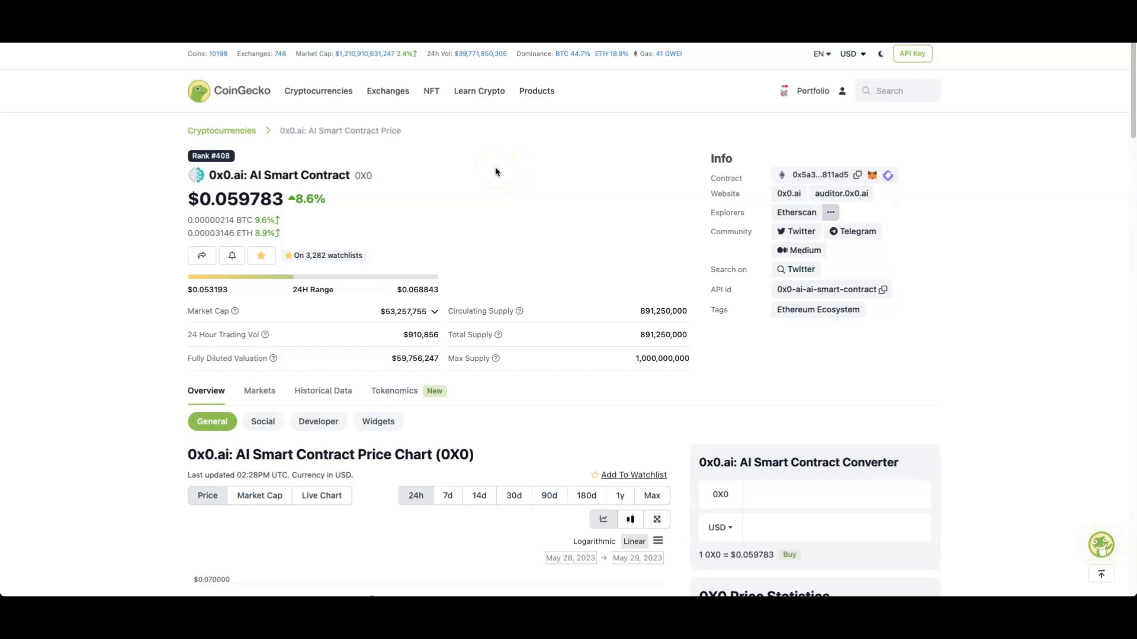
mouse_move(494, 170)
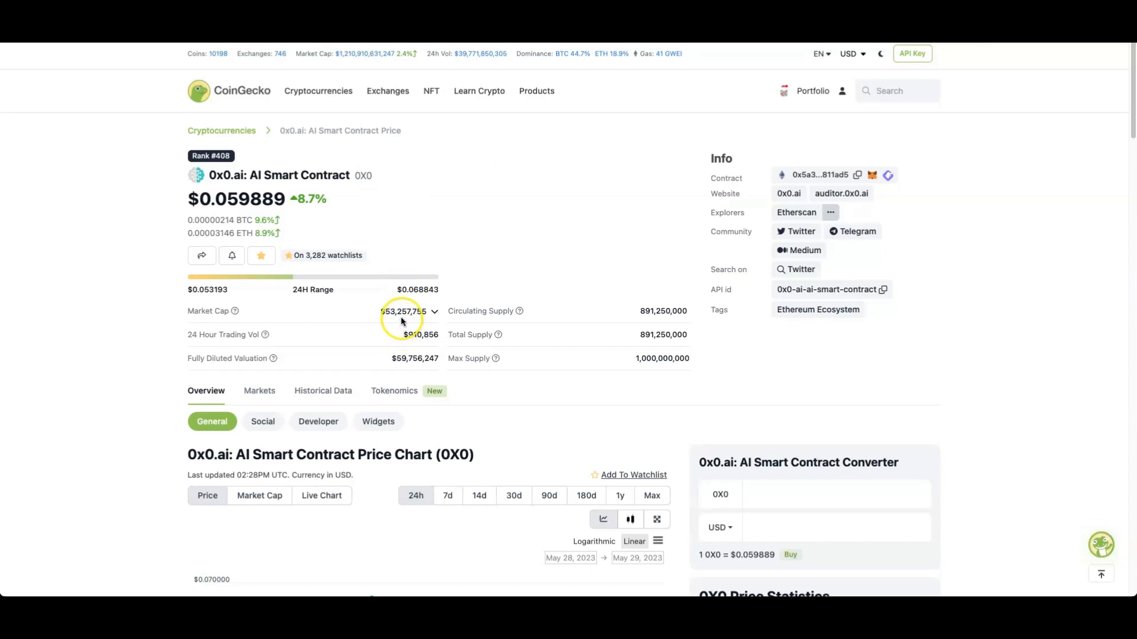
mouse_move(410, 334)
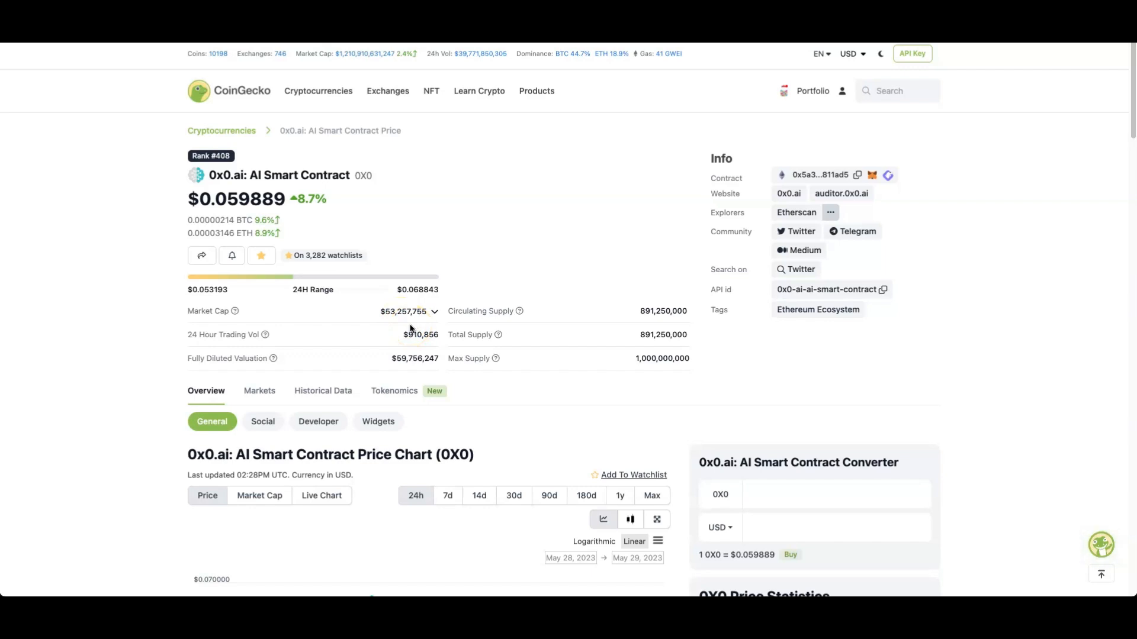
mouse_move(509, 227)
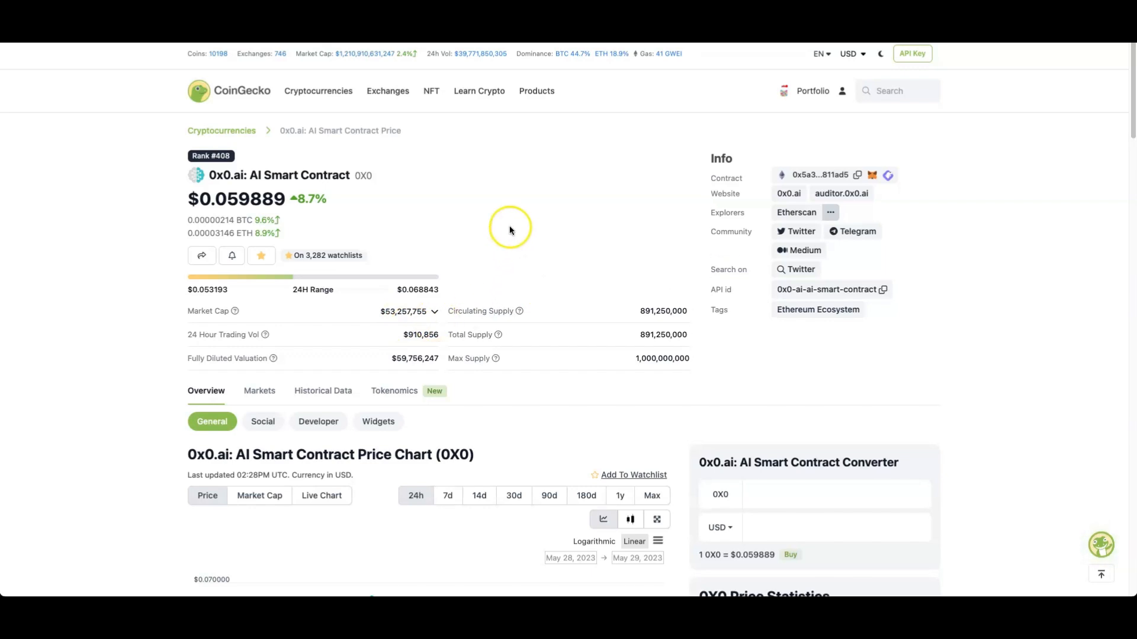
mouse_move(488, 228)
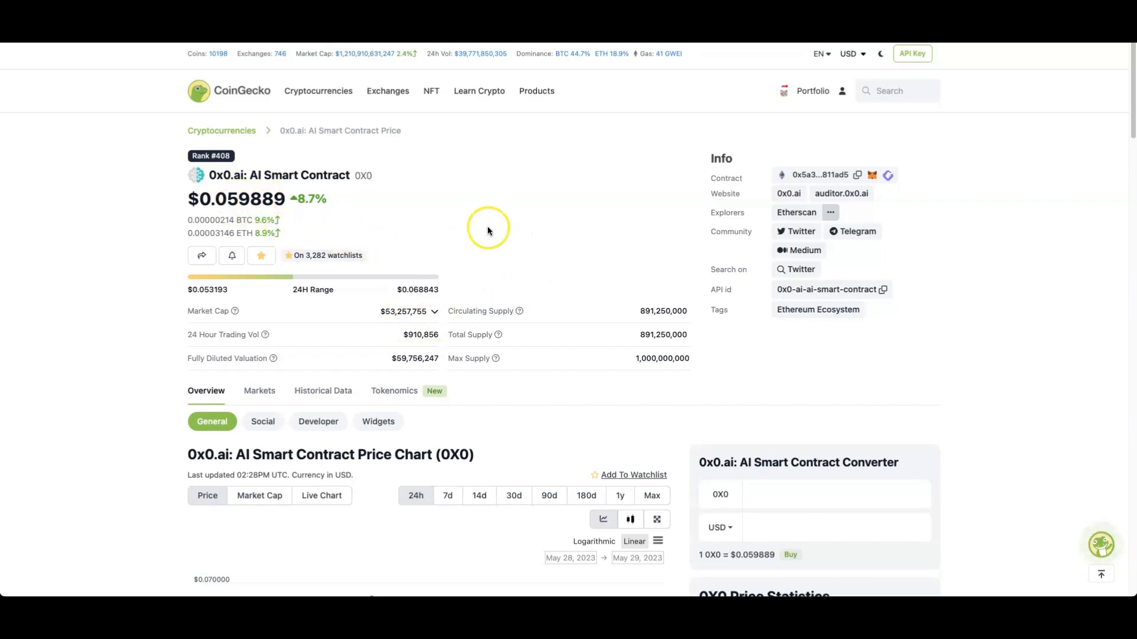
mouse_move(607, 206)
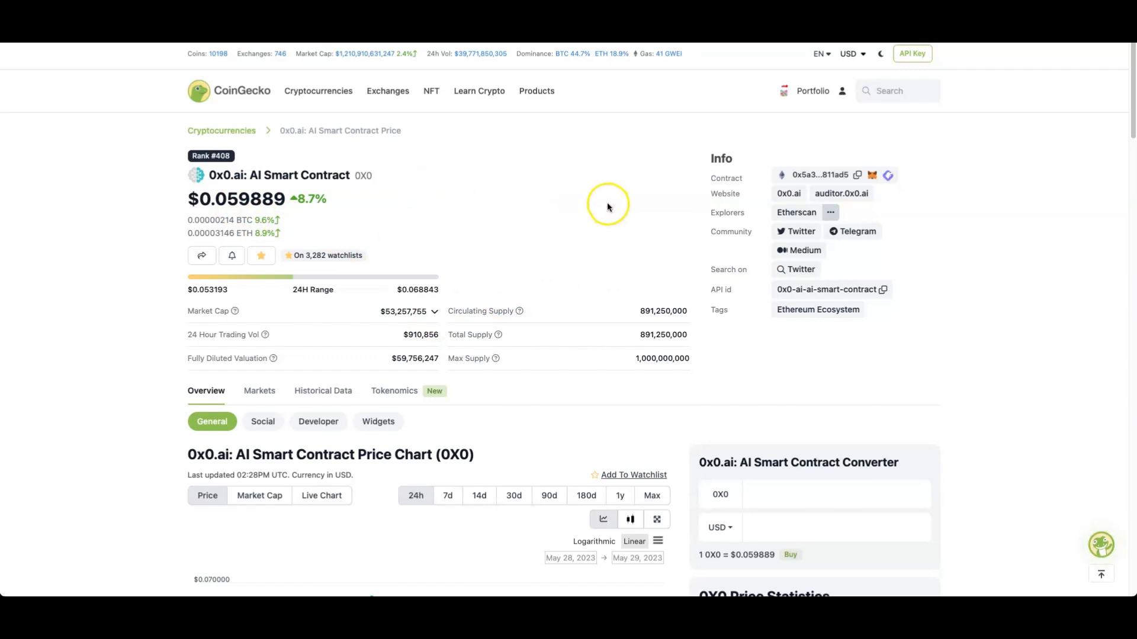
mouse_move(795, 340)
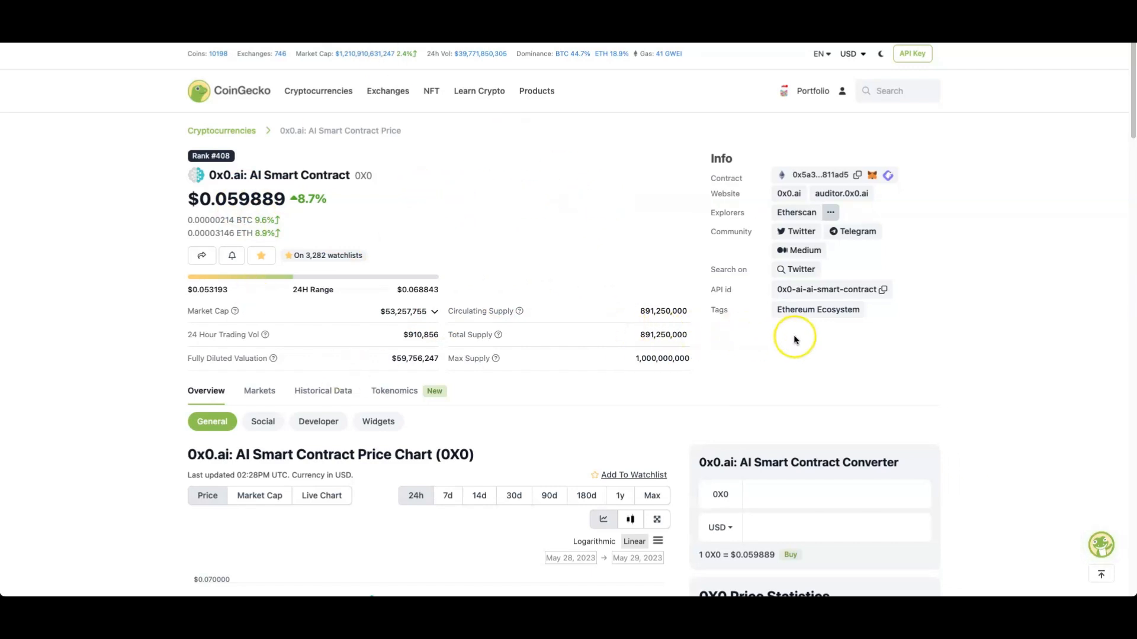
mouse_move(768, 339)
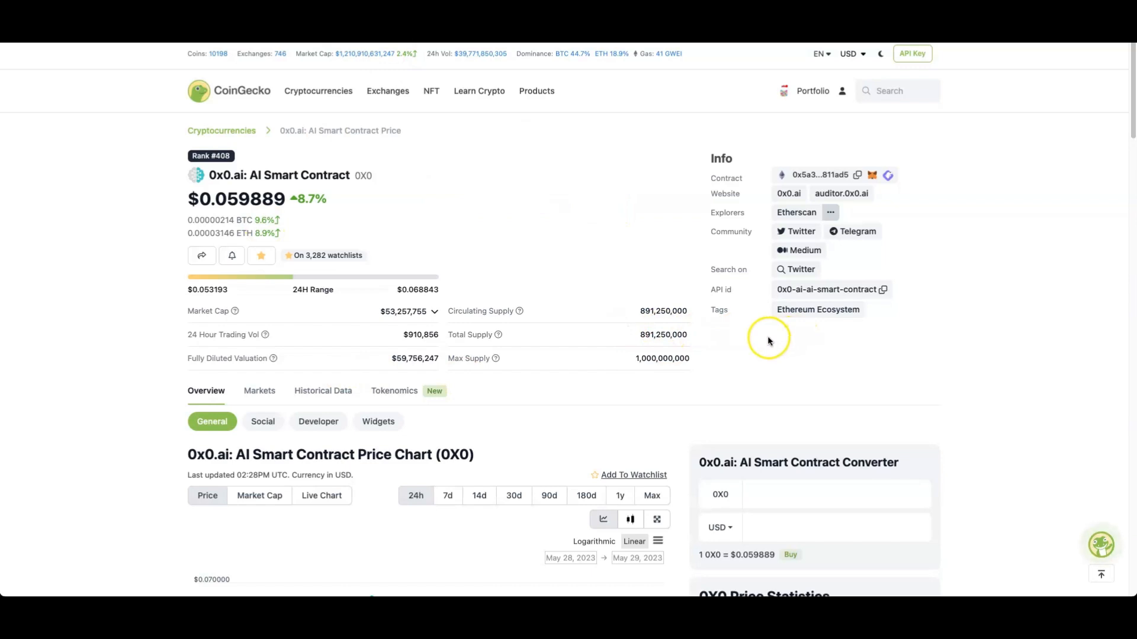
mouse_move(653, 383)
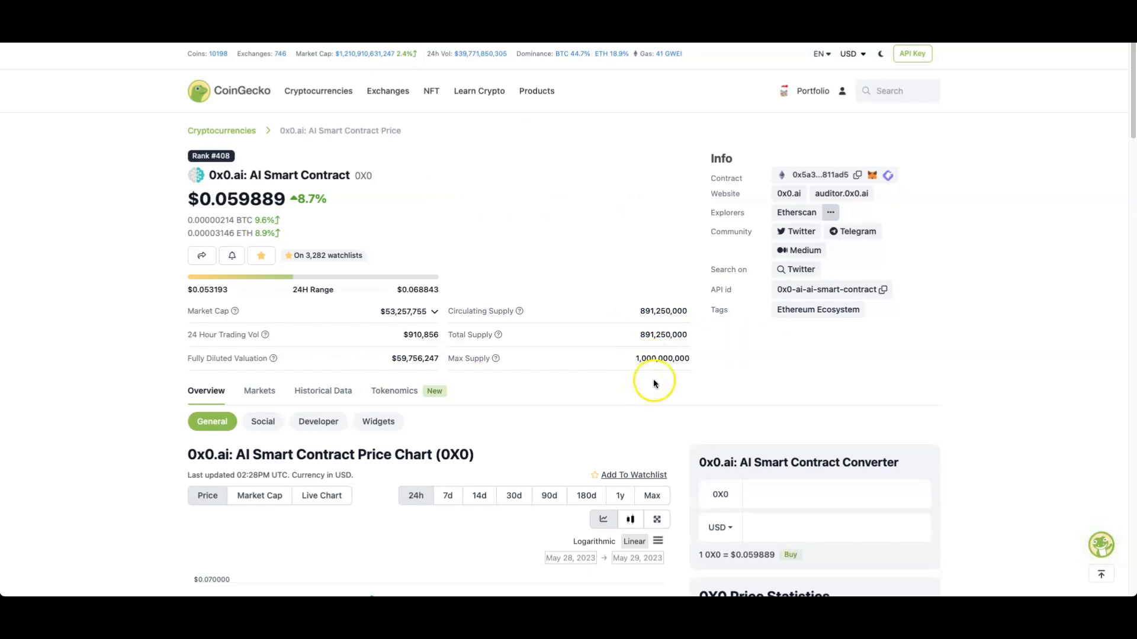
scroll("down", 3)
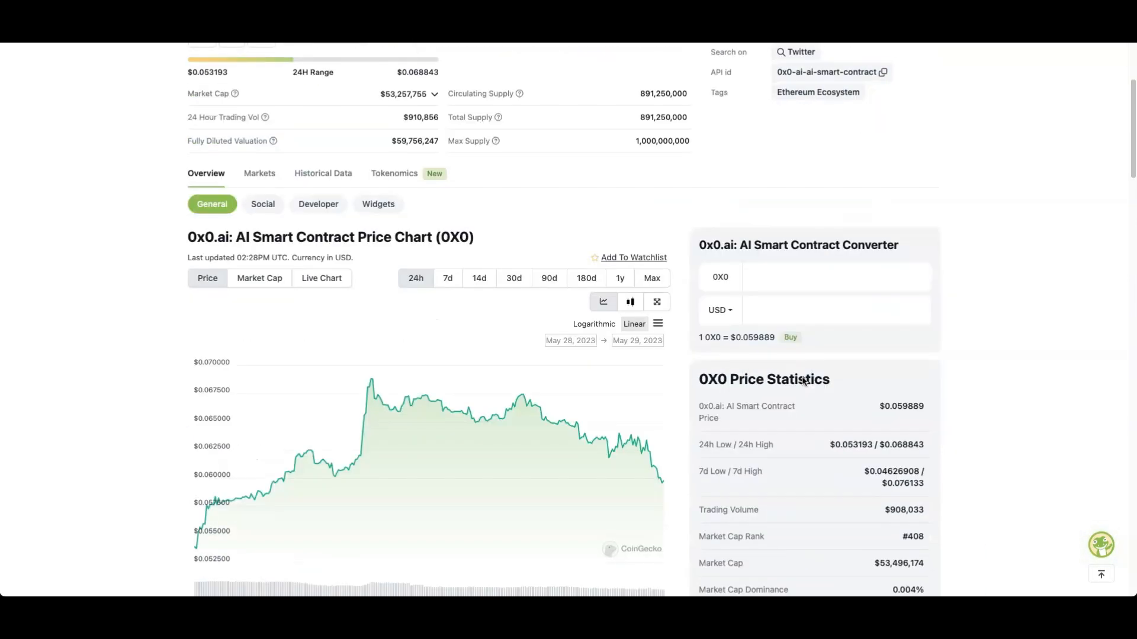
scroll("down", 3)
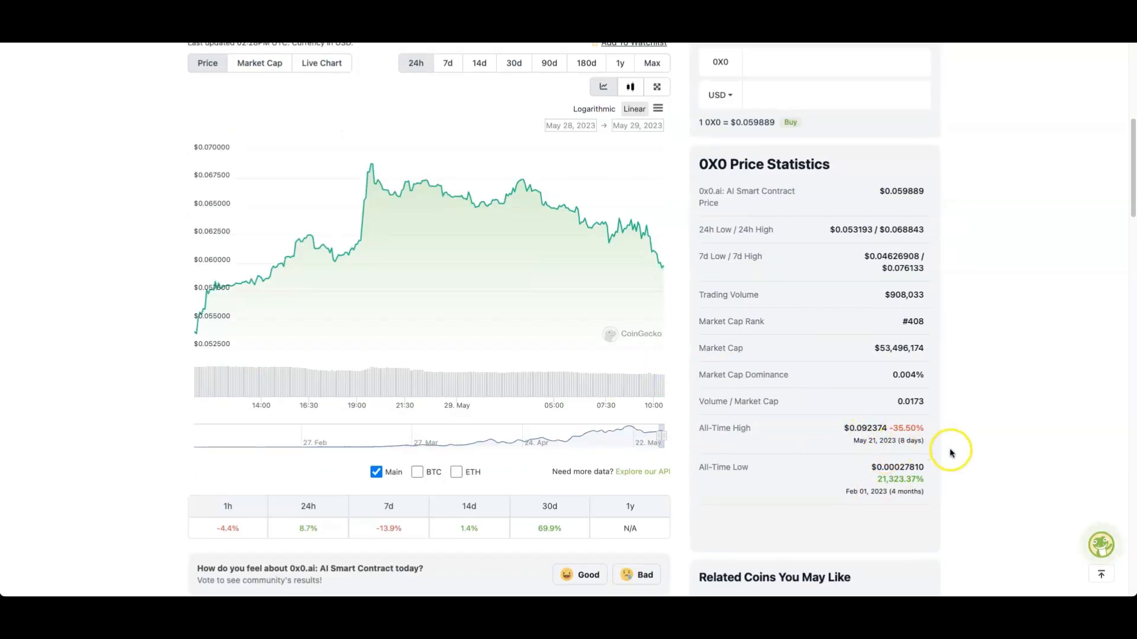
mouse_move(918, 455)
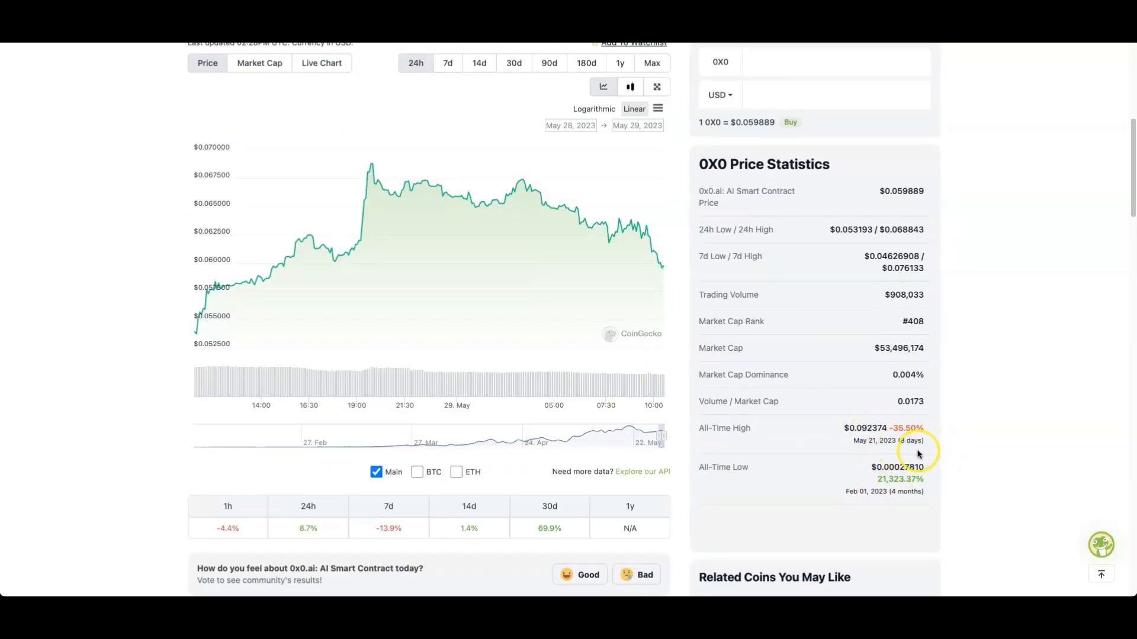
mouse_move(566, 283)
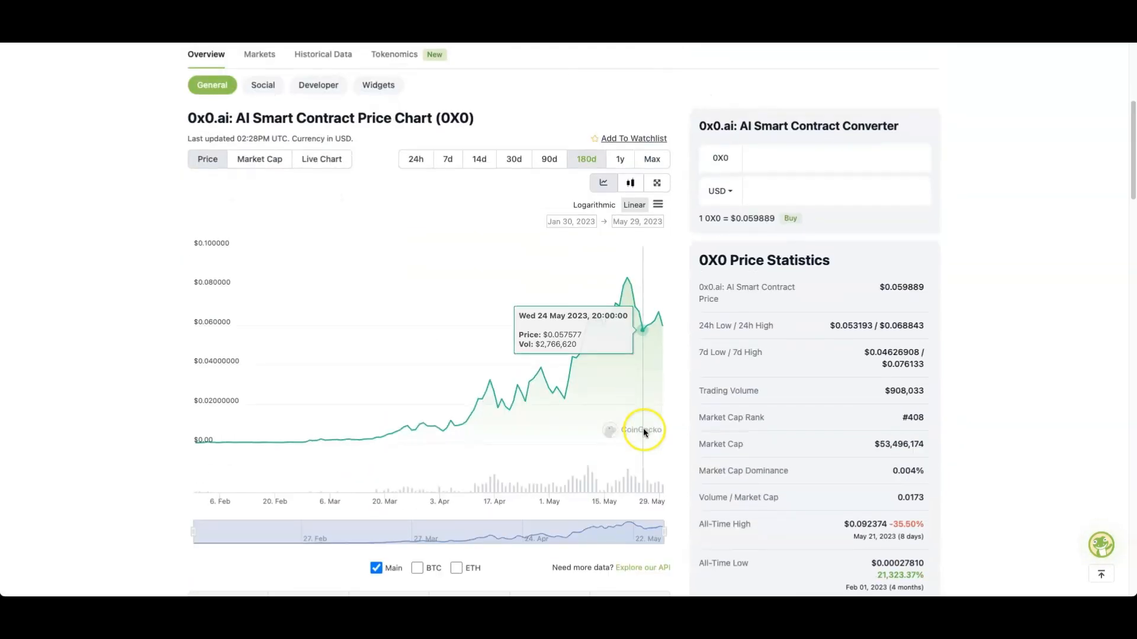
mouse_move(286, 455)
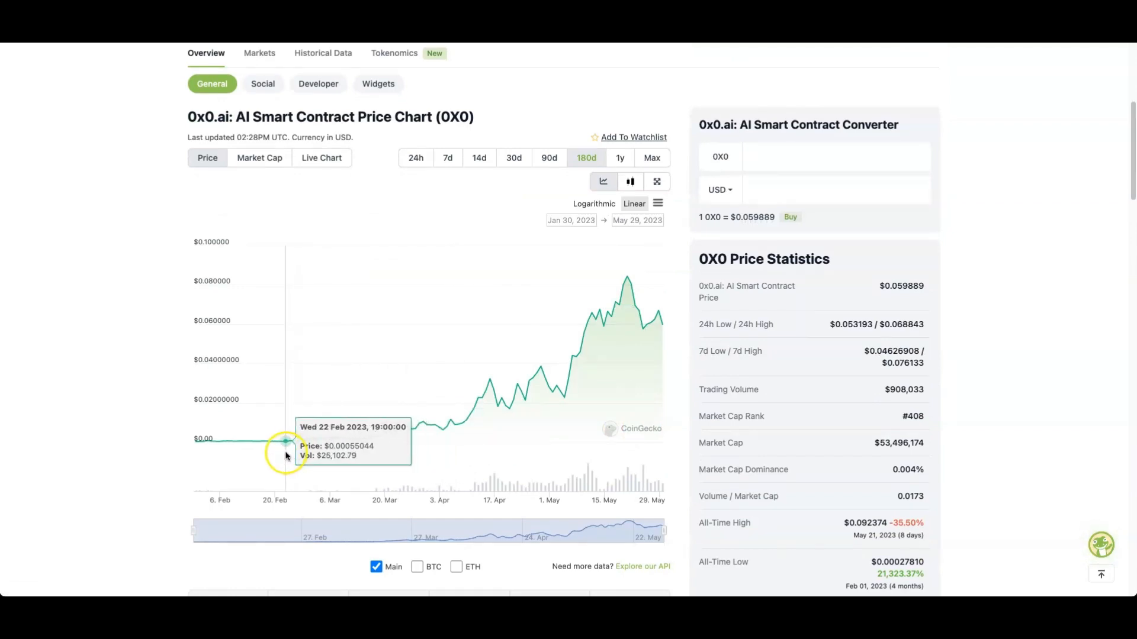
mouse_move(324, 457)
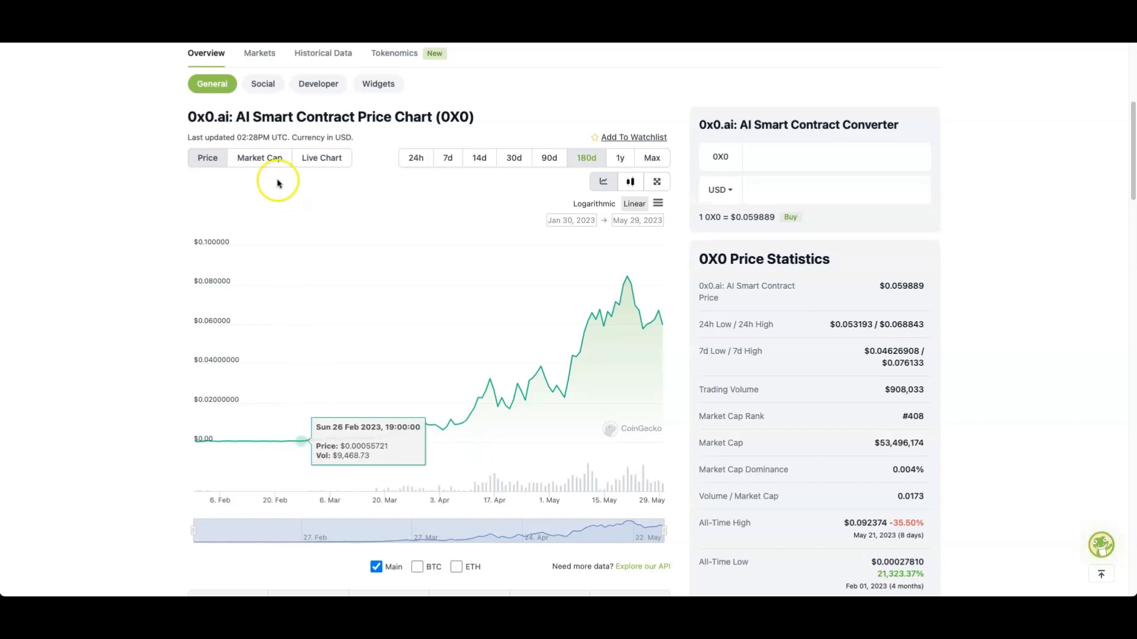
left_click(259, 158)
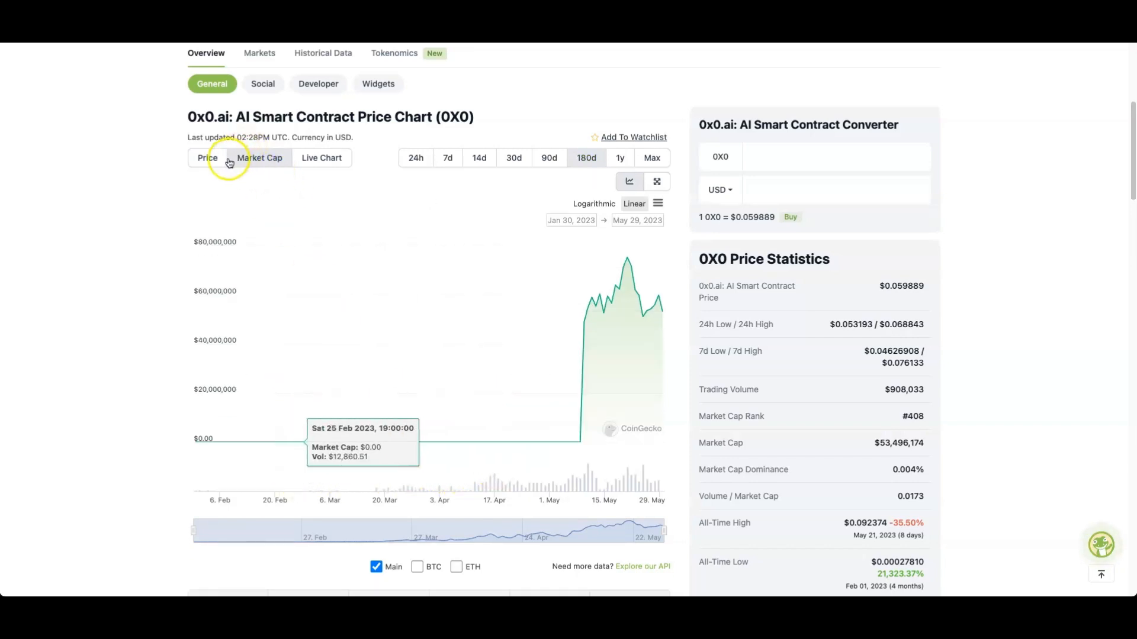
left_click(207, 158)
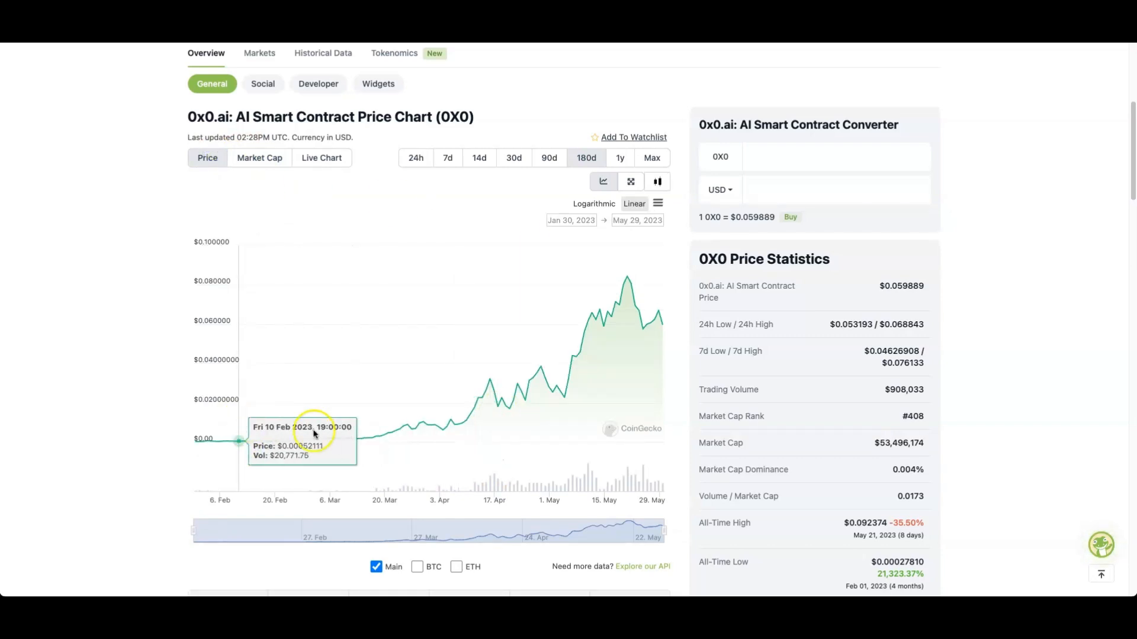
mouse_move(517, 447)
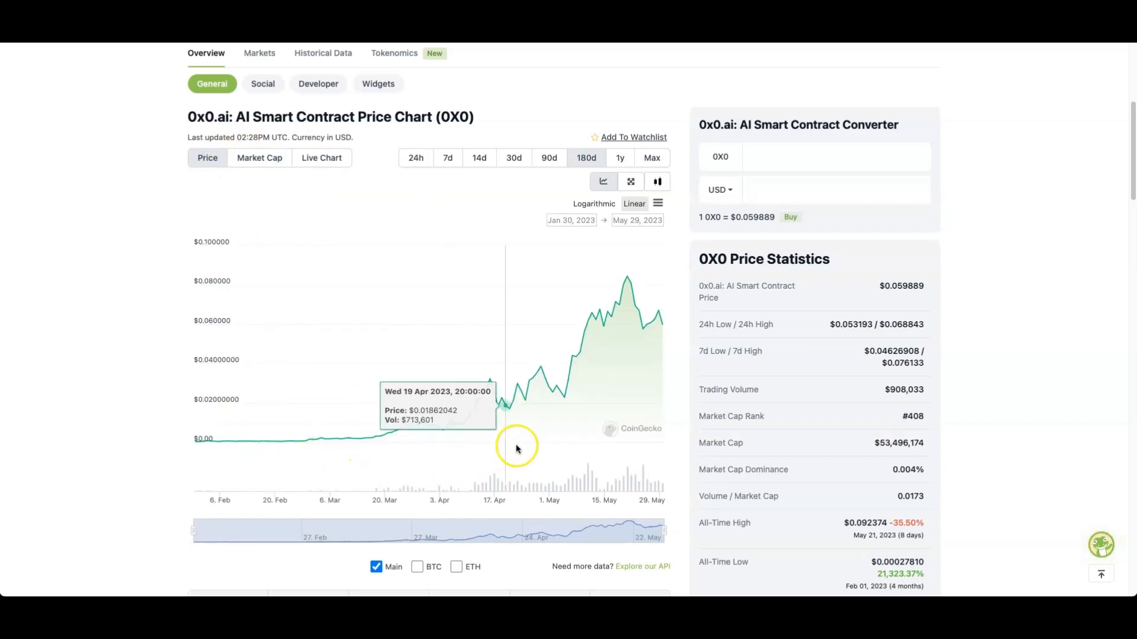
mouse_move(212, 476)
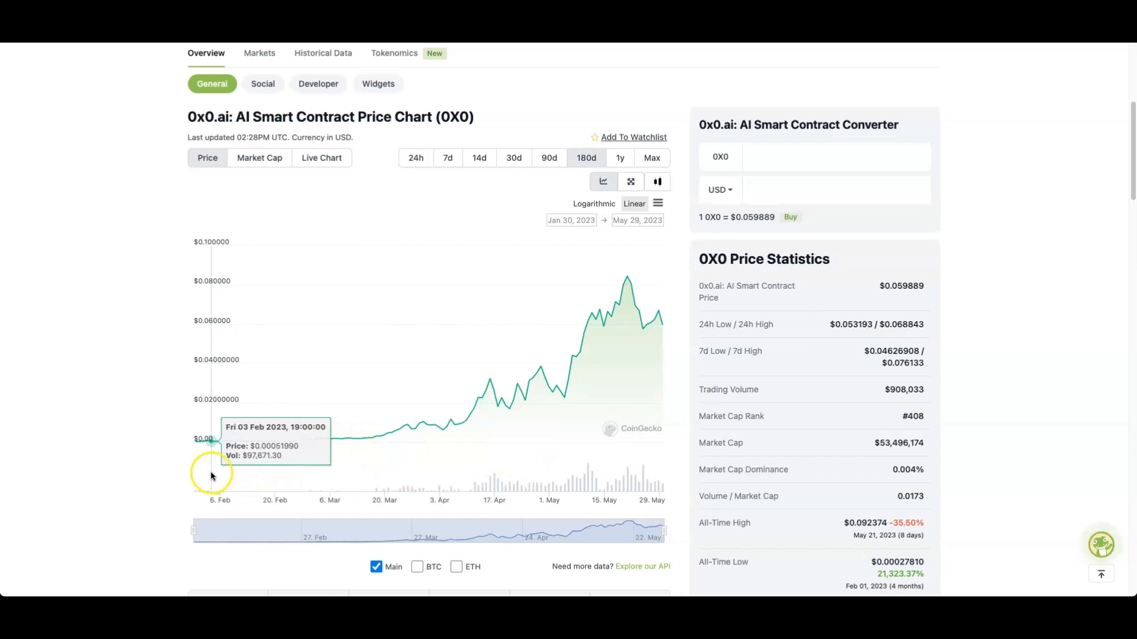
mouse_move(622, 282)
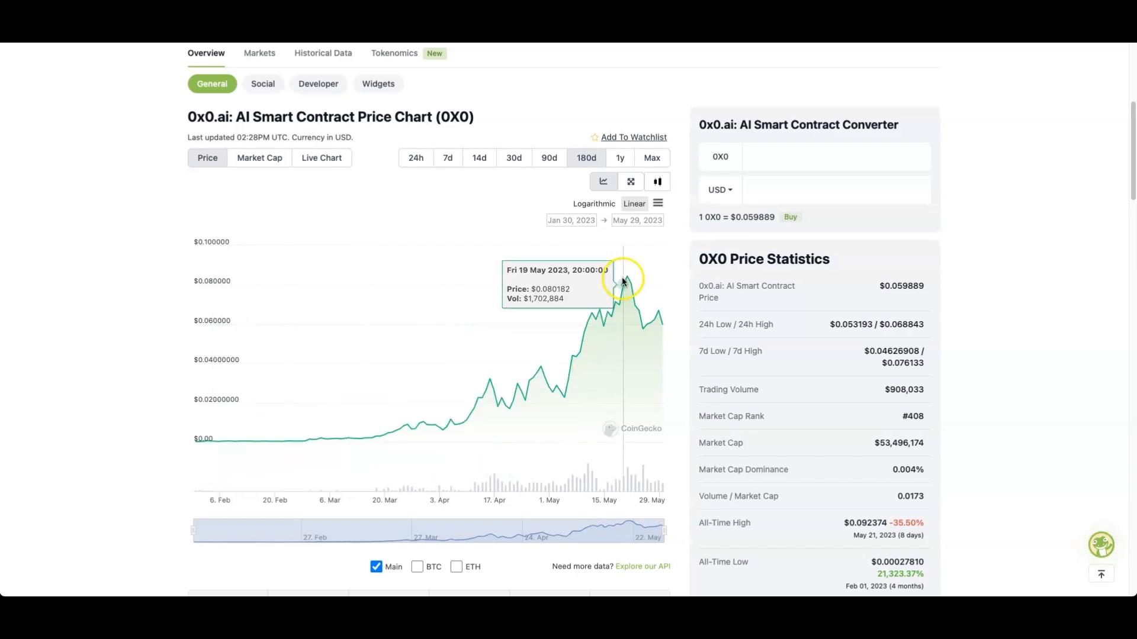
mouse_move(625, 279)
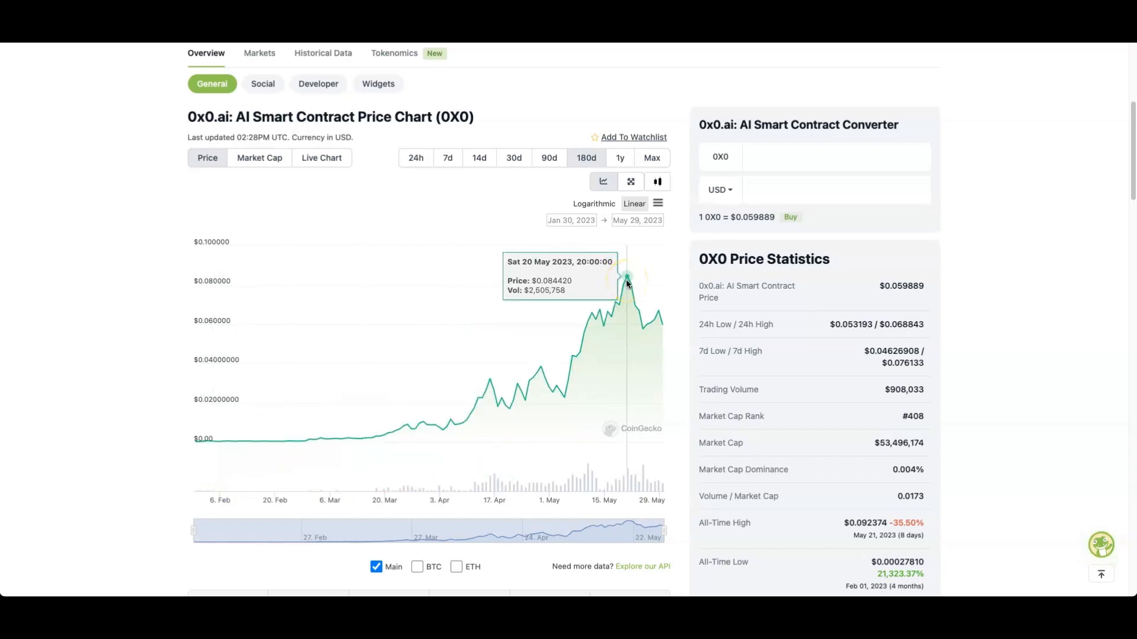
mouse_move(765, 281)
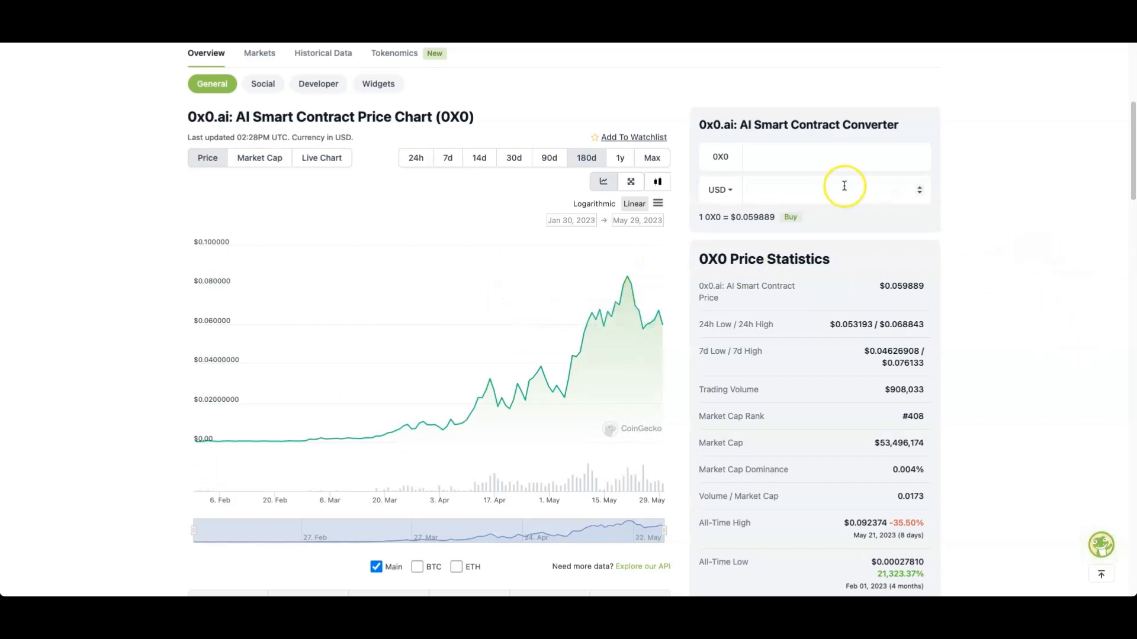
mouse_move(1011, 181)
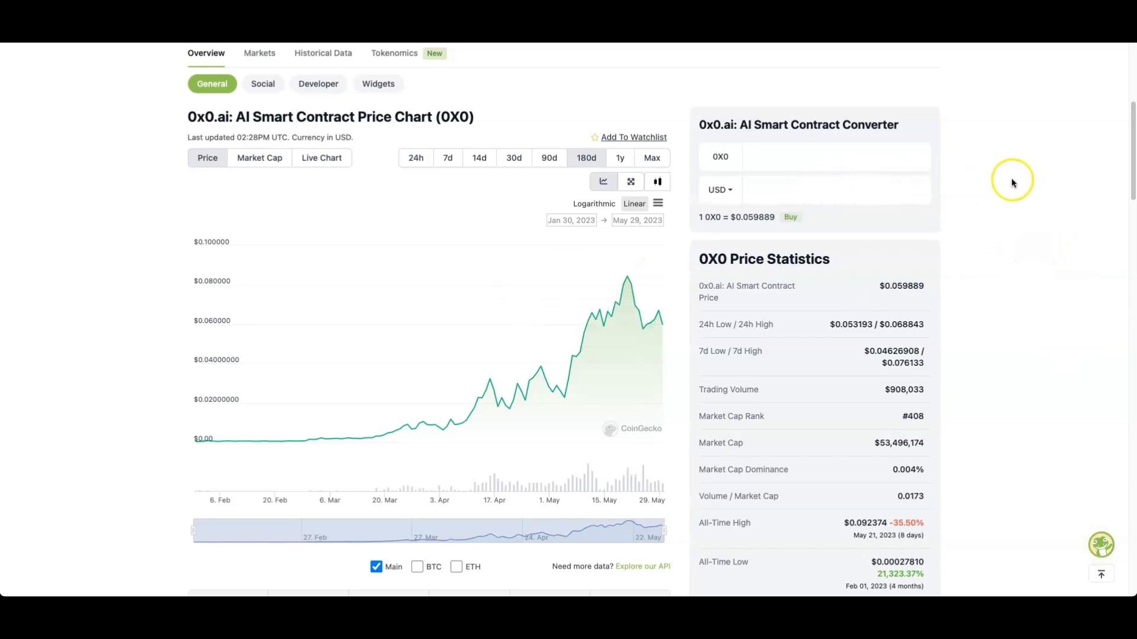
mouse_move(82, 153)
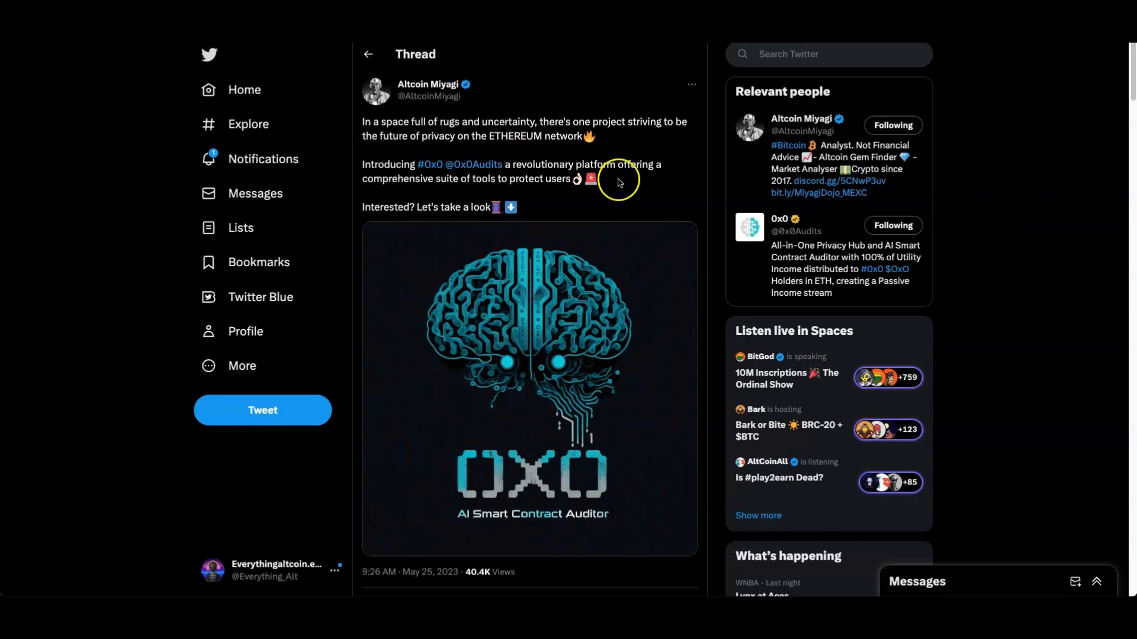
mouse_move(587, 176)
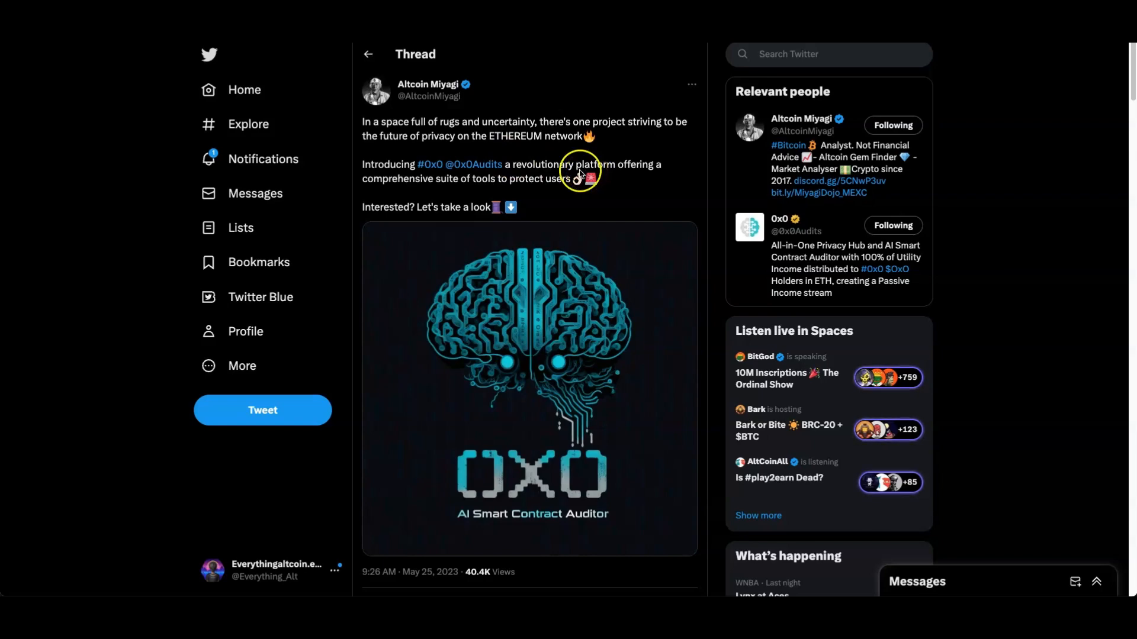
Read replies 1 to 4 on the AI auditor and privacy mixer, and like the utility-trio reply.
scroll("down", 3)
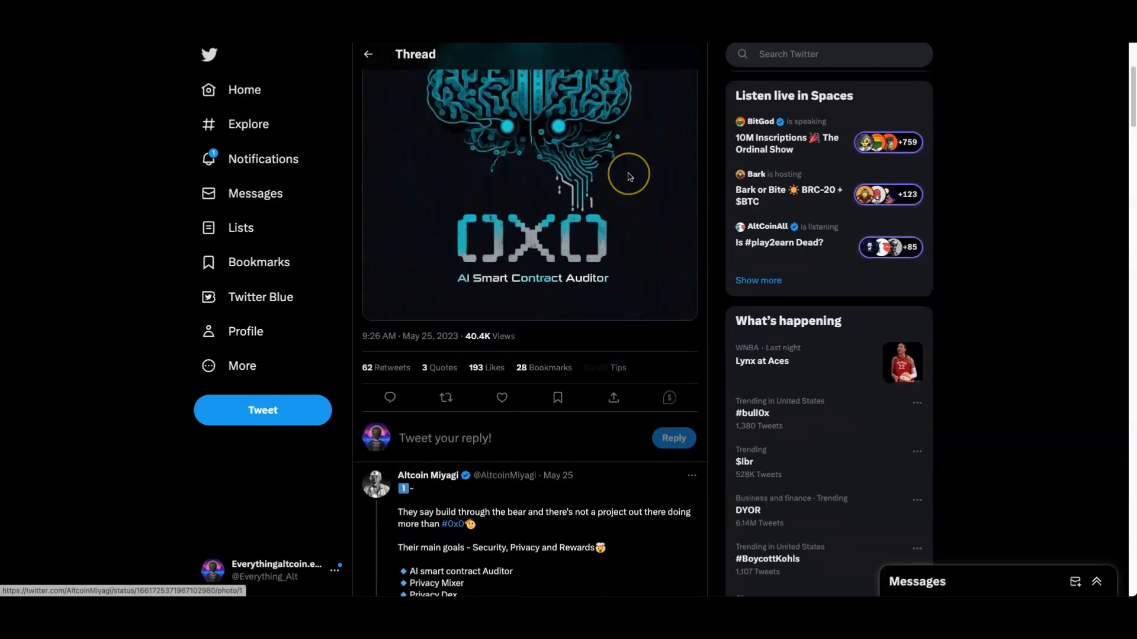
scroll("down", 3)
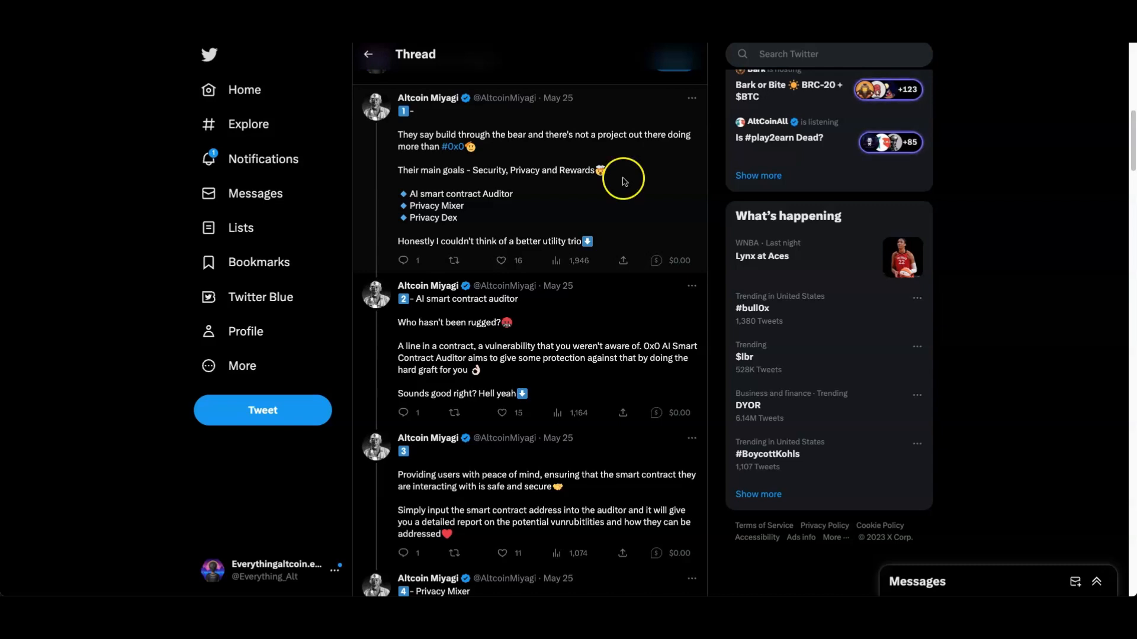
mouse_move(482, 227)
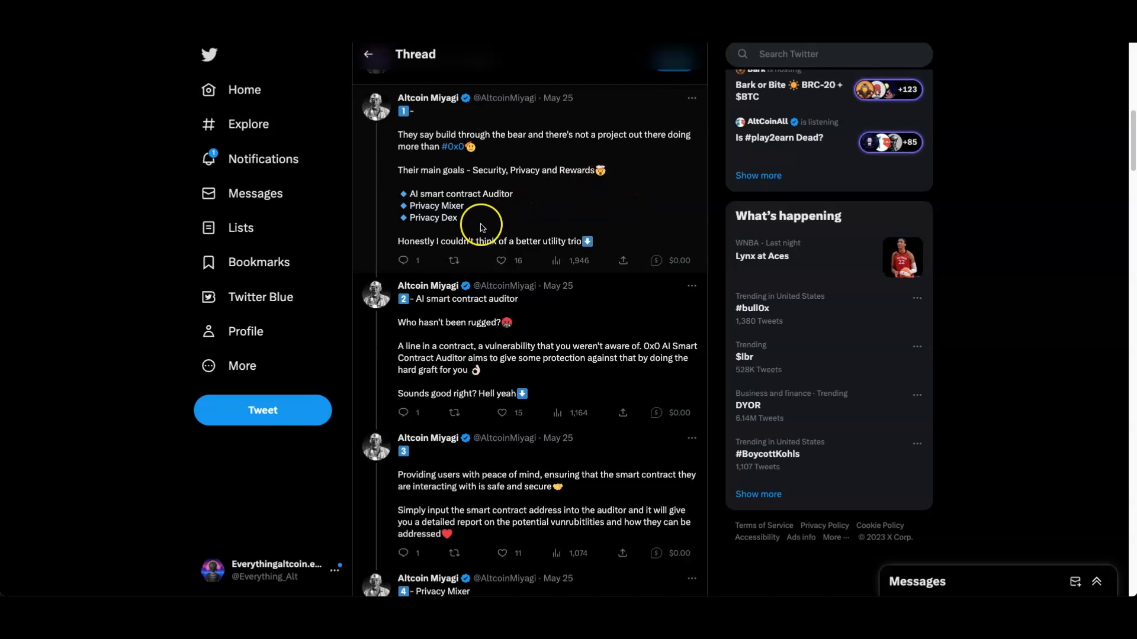
mouse_move(537, 208)
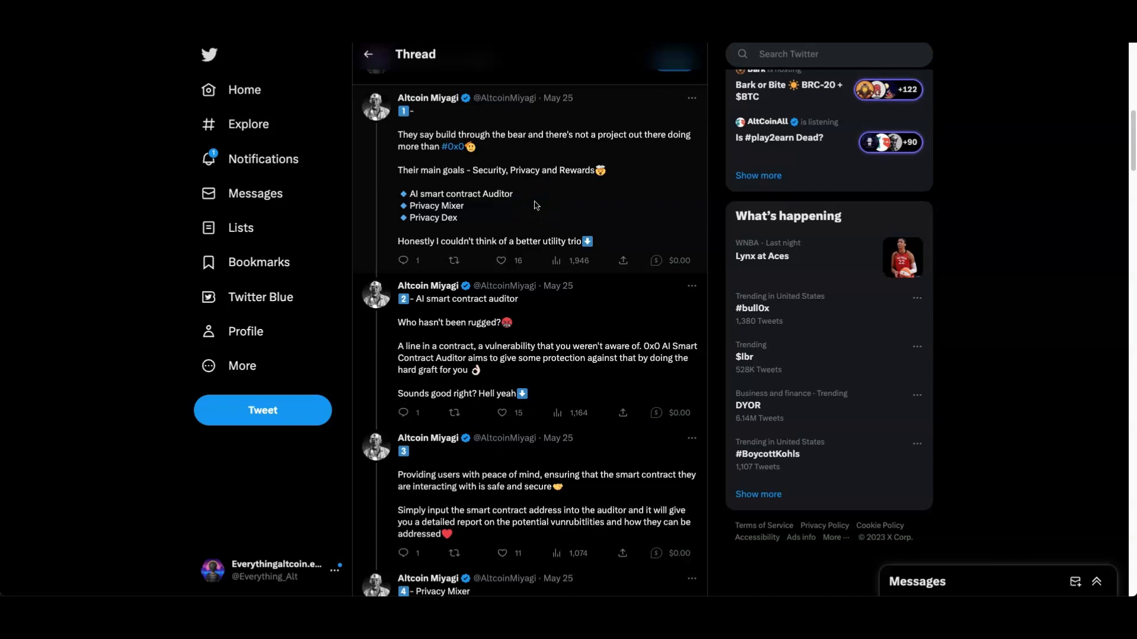
scroll("down", 3)
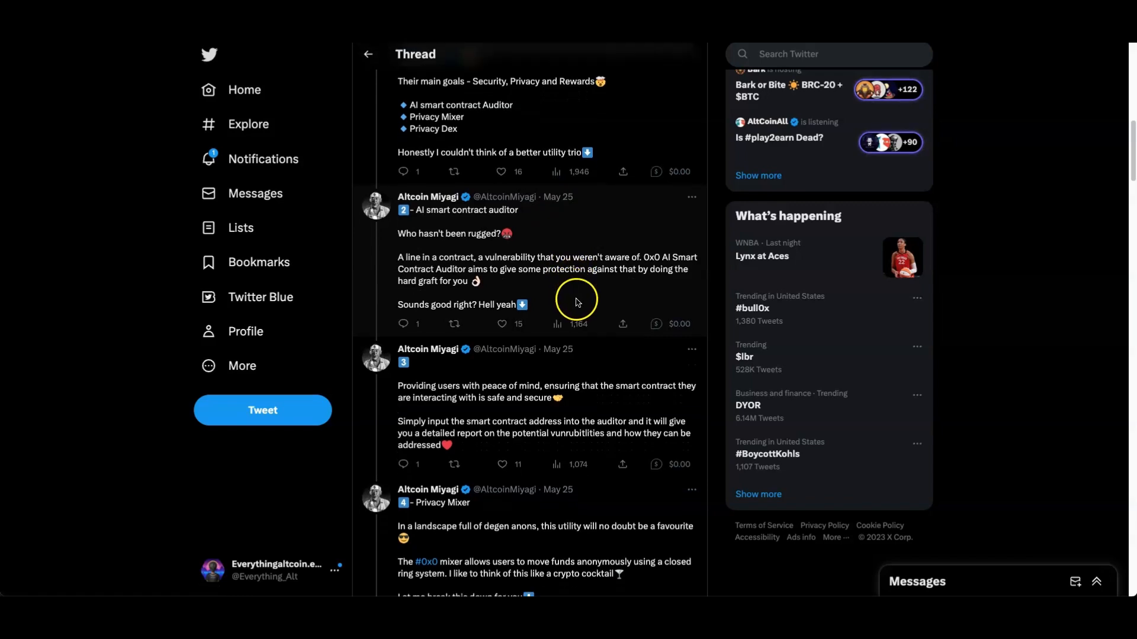
mouse_move(624, 224)
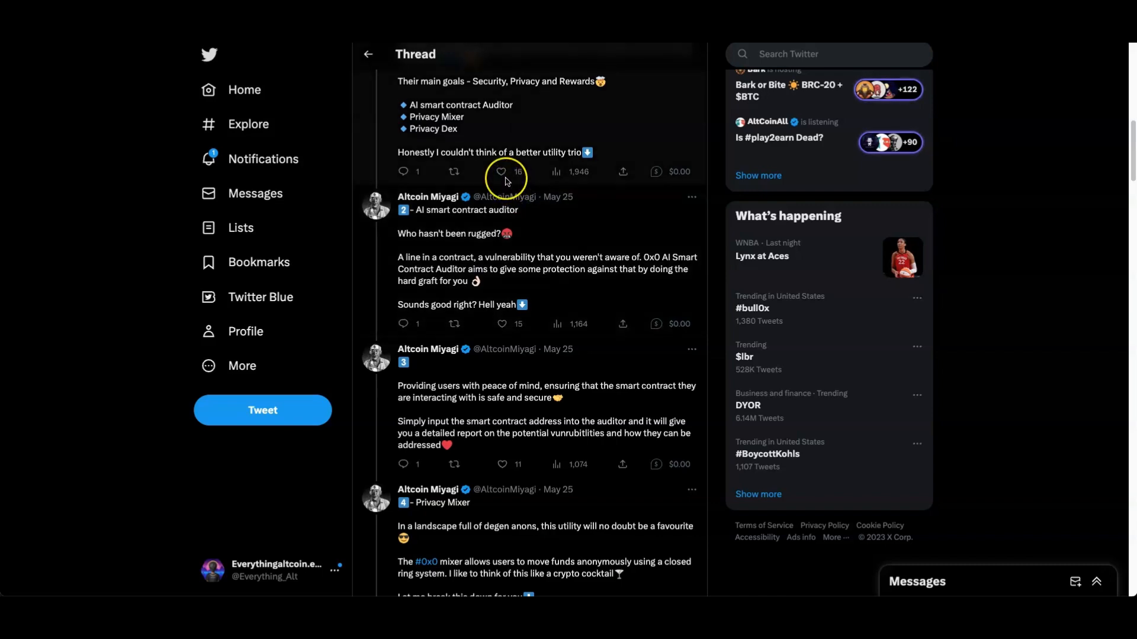
left_click(499, 172)
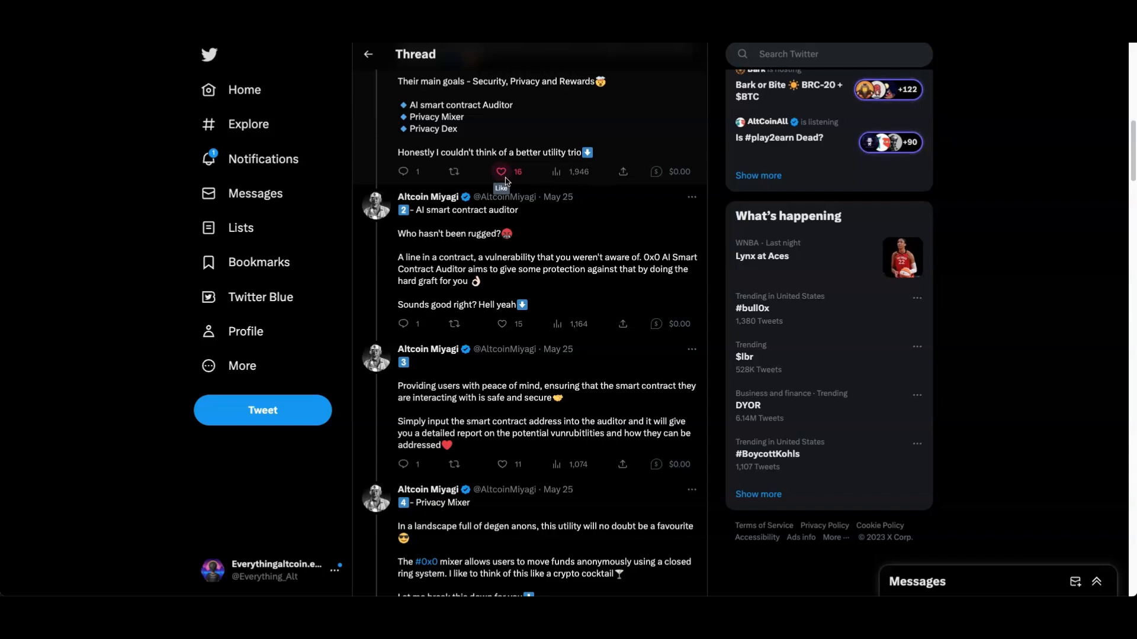
mouse_move(689, 273)
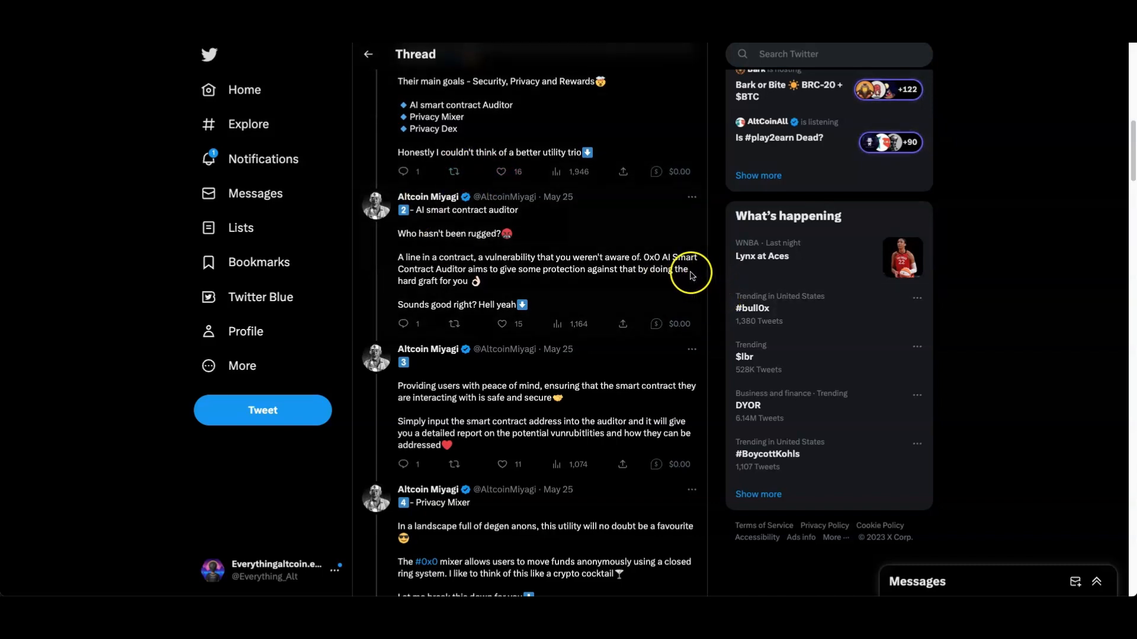
mouse_move(642, 257)
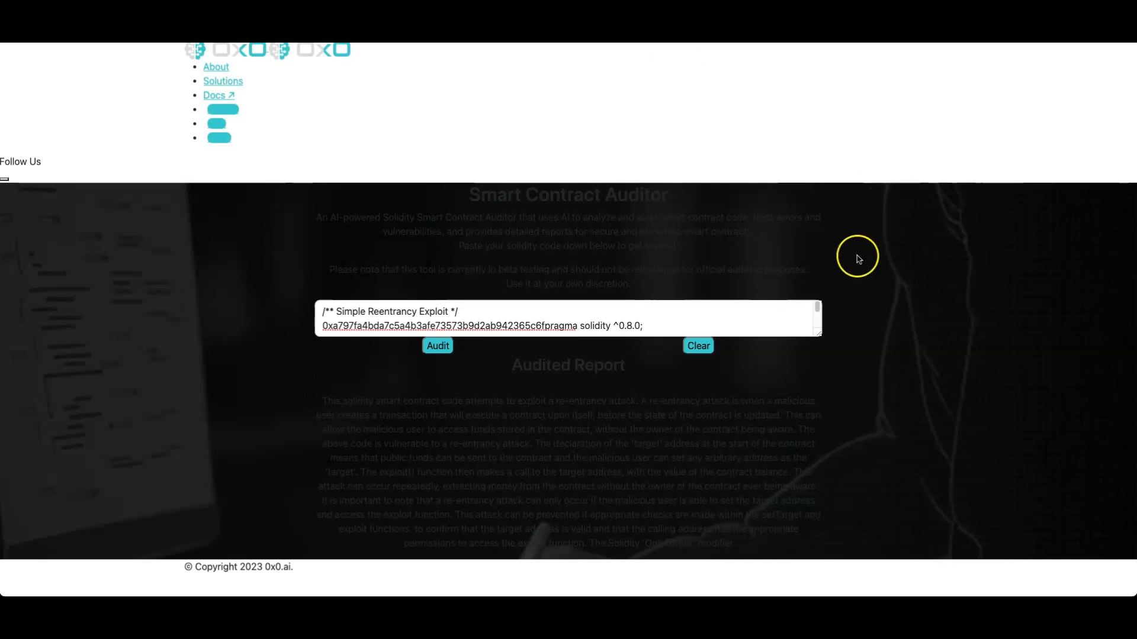
mouse_move(269, 98)
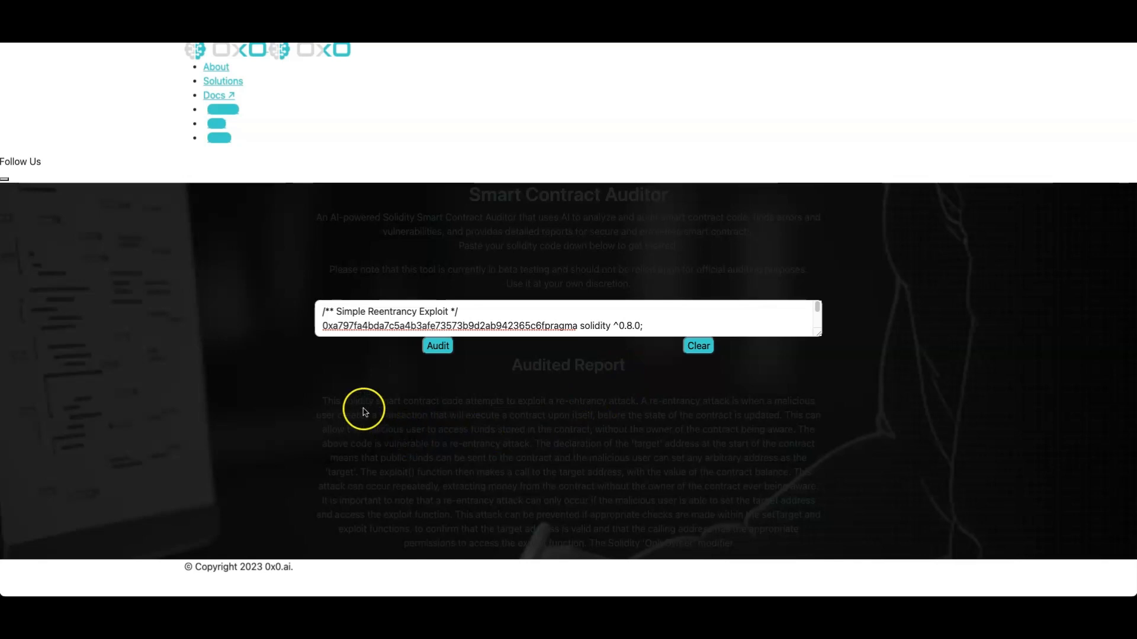
mouse_move(834, 405)
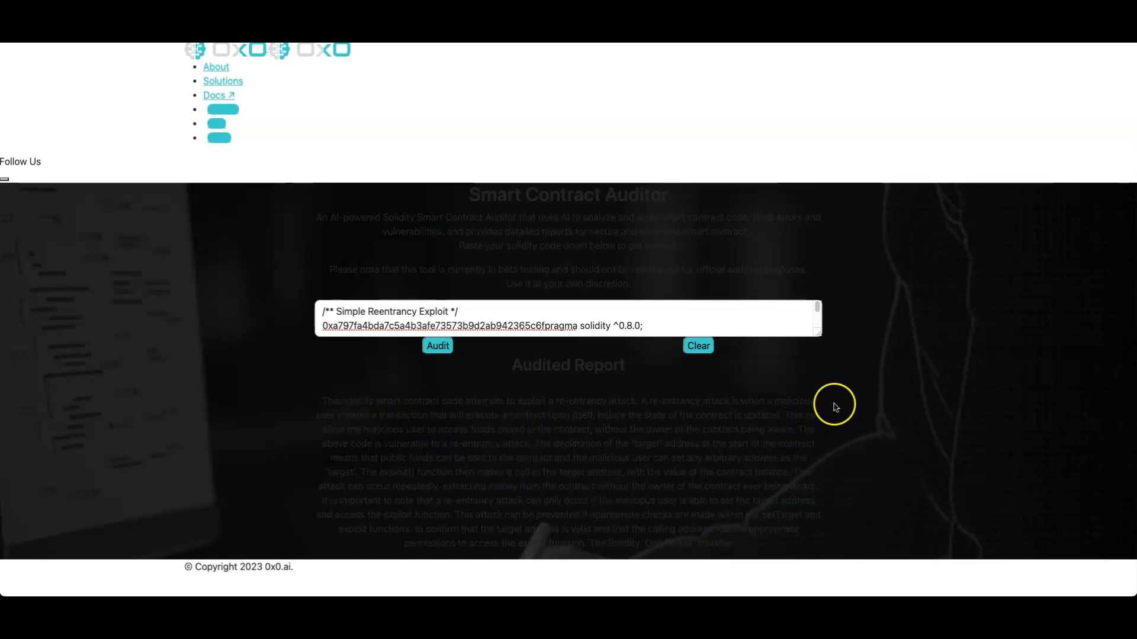
mouse_move(543, 235)
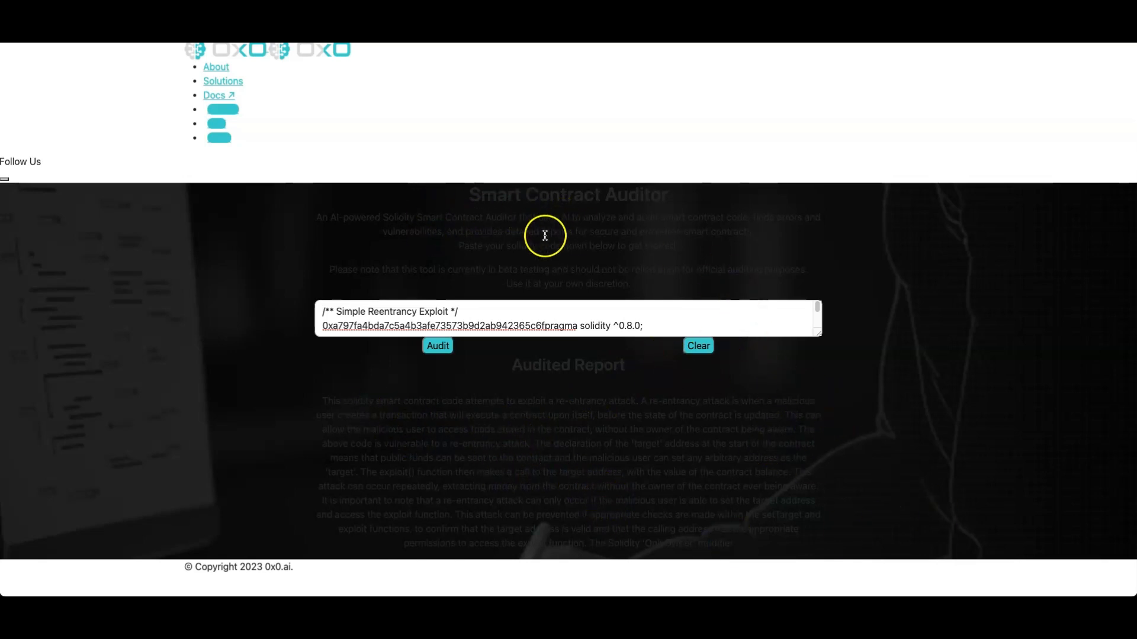
mouse_move(572, 272)
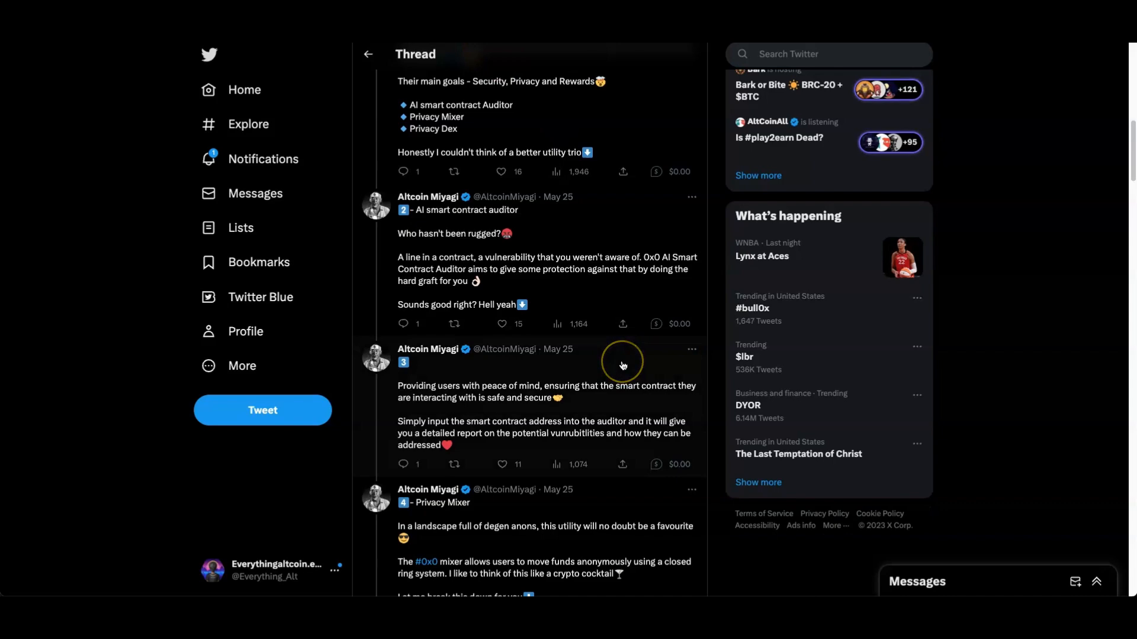
Scroll the Altcoin Miyagi thread to tweets 4–6 explaining how the Privacy Mixer pools transactions.
scroll("down", 3)
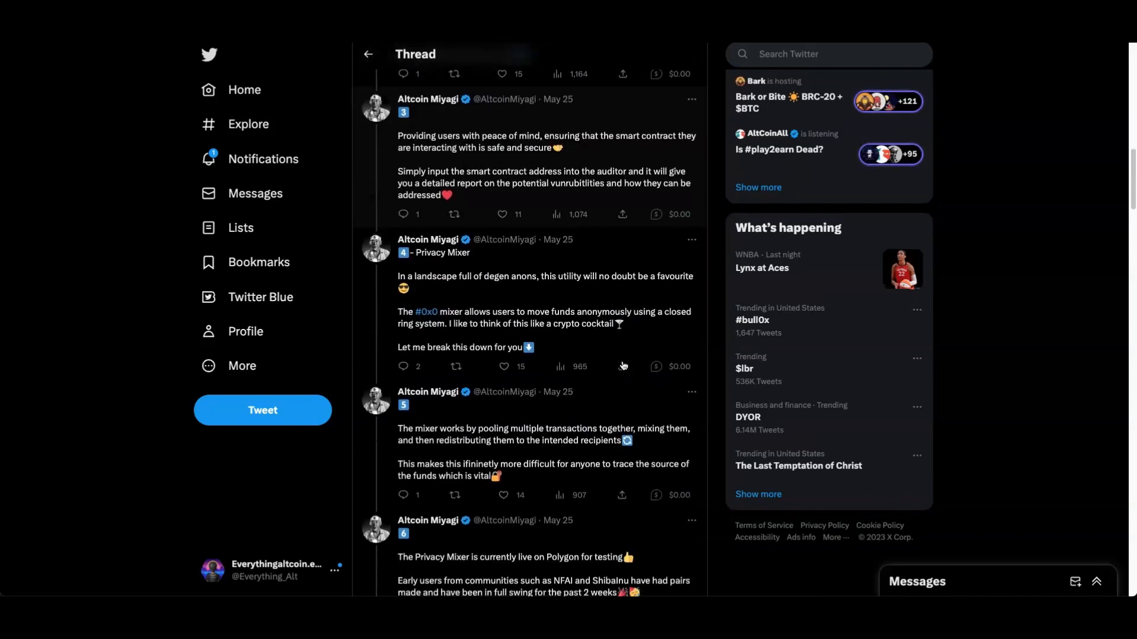
mouse_move(622, 366)
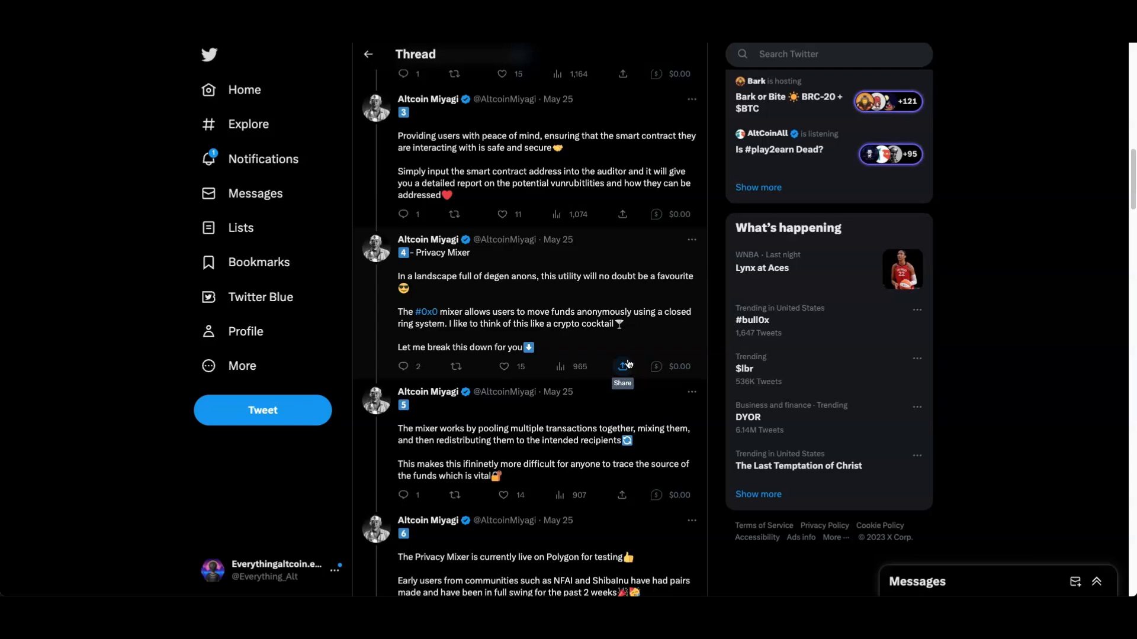
scroll("down", 3)
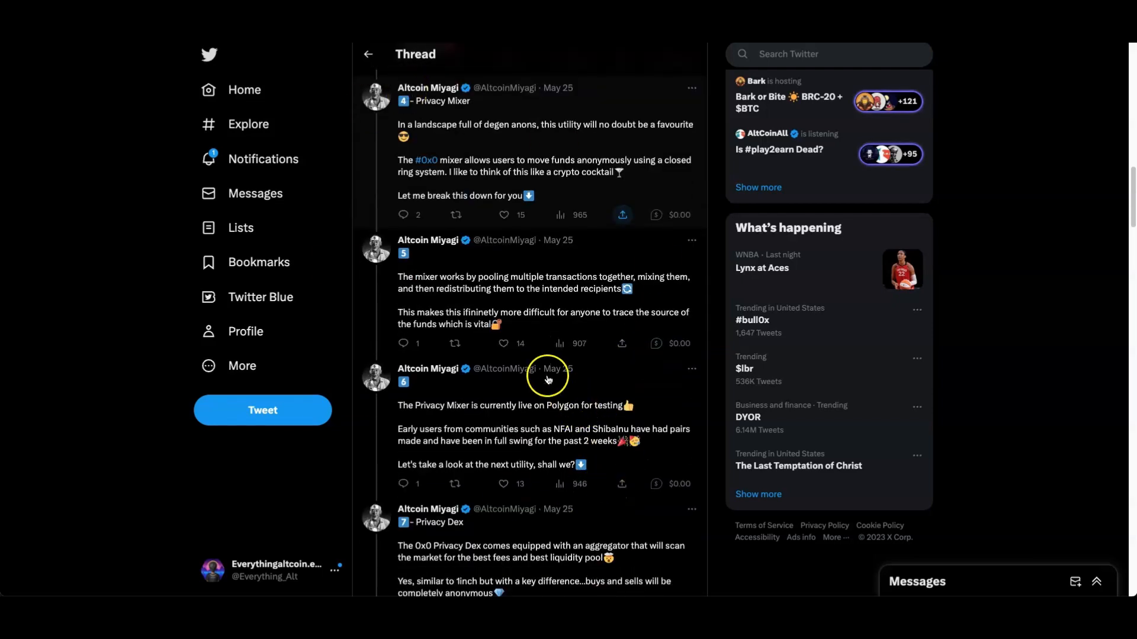
mouse_move(489, 283)
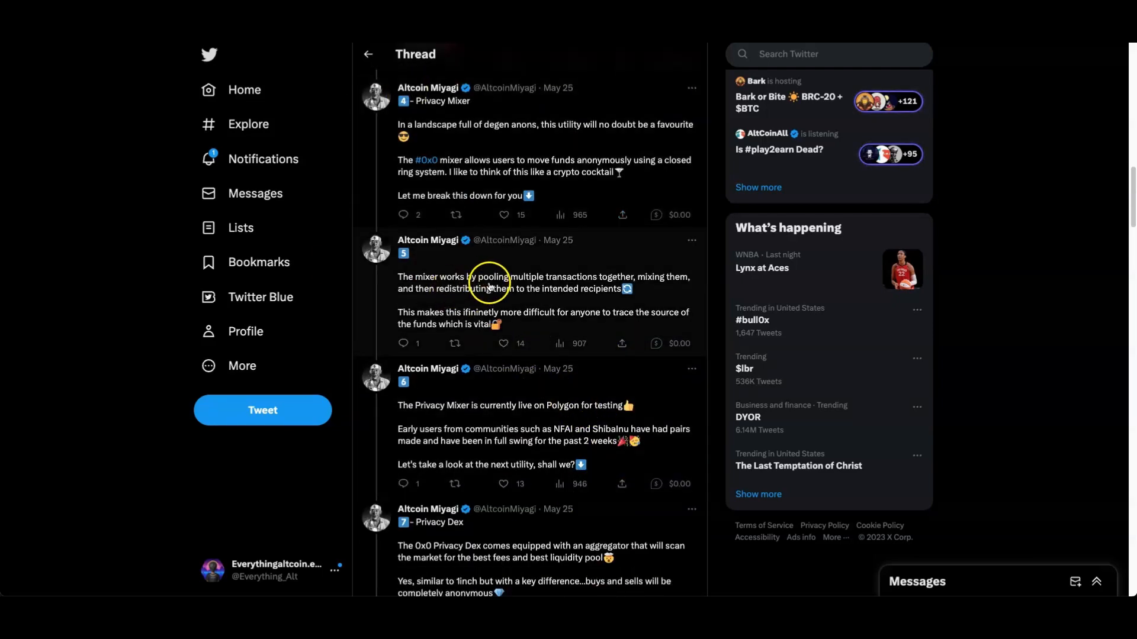
mouse_move(656, 283)
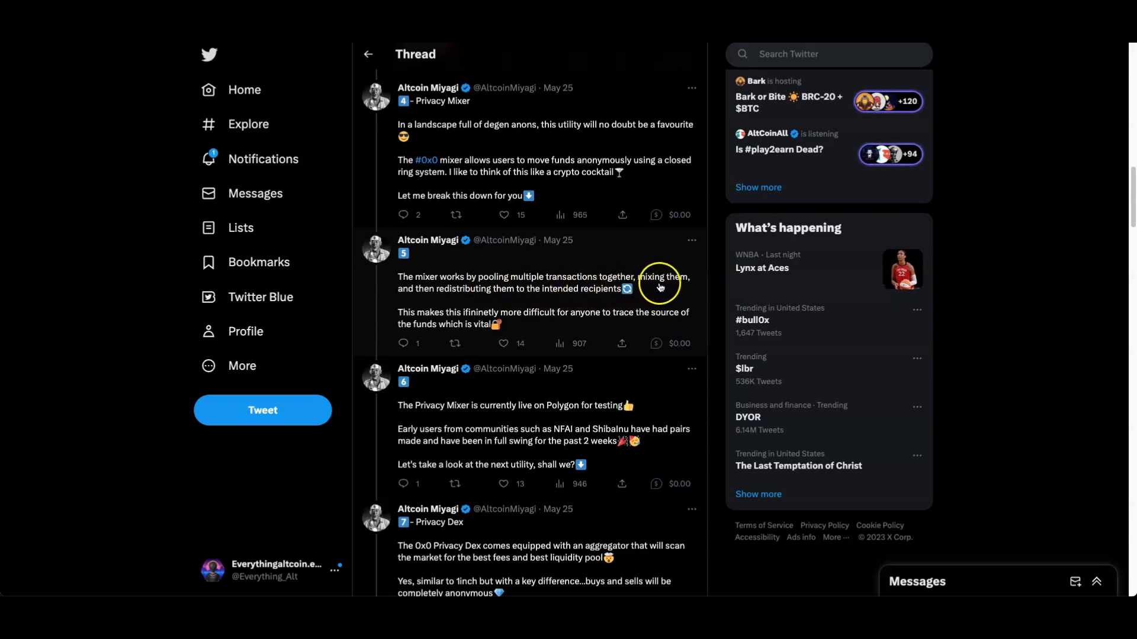
mouse_move(518, 304)
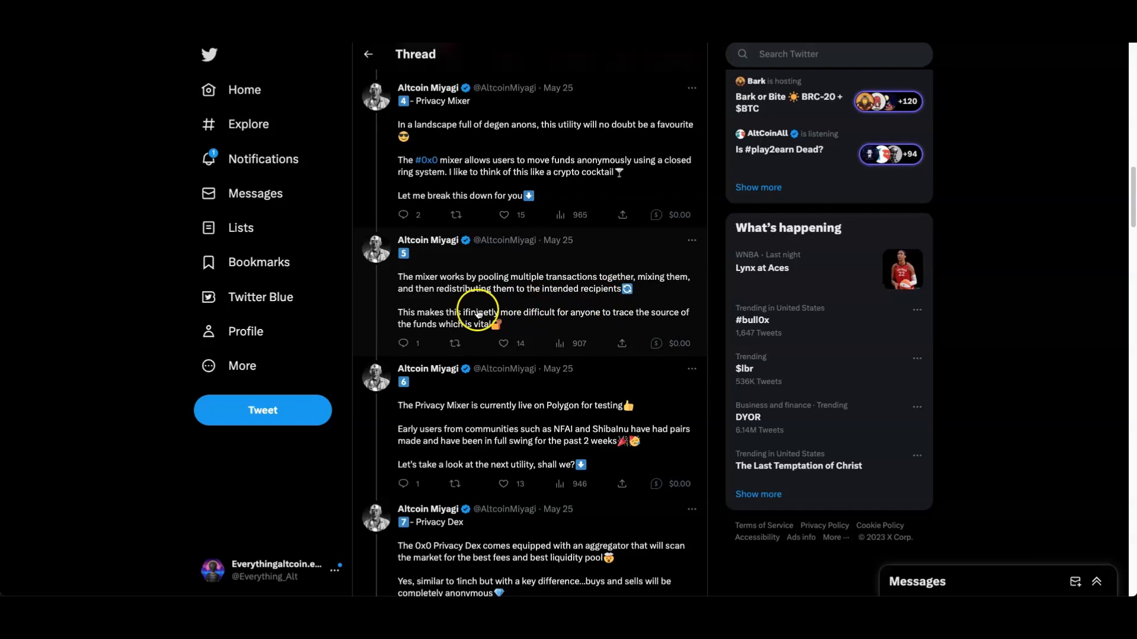
mouse_move(535, 324)
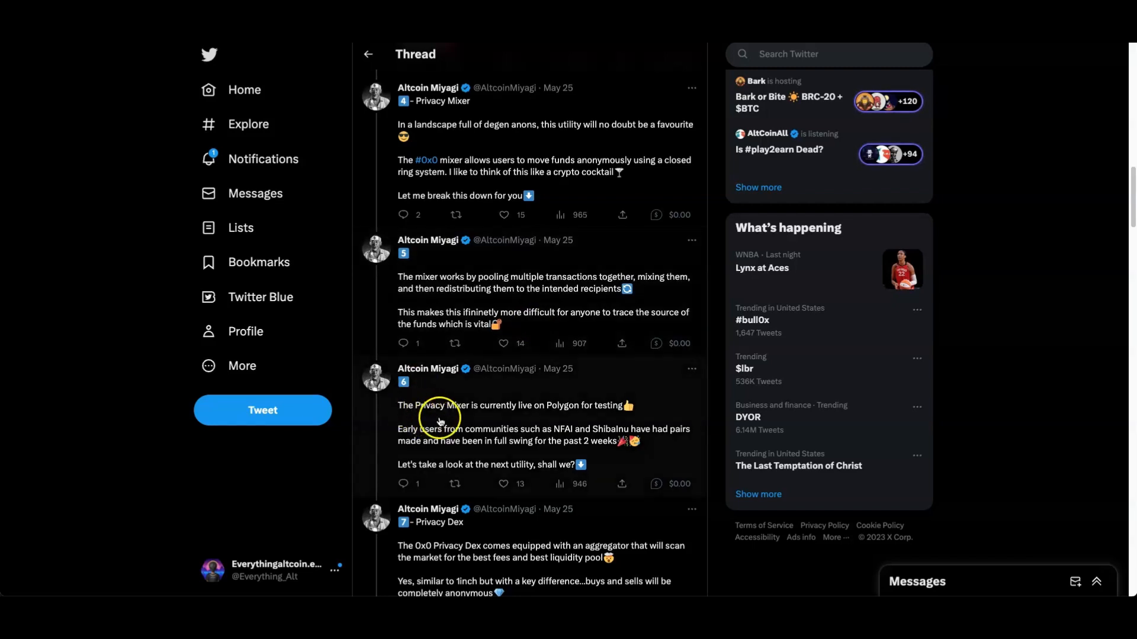
mouse_move(554, 427)
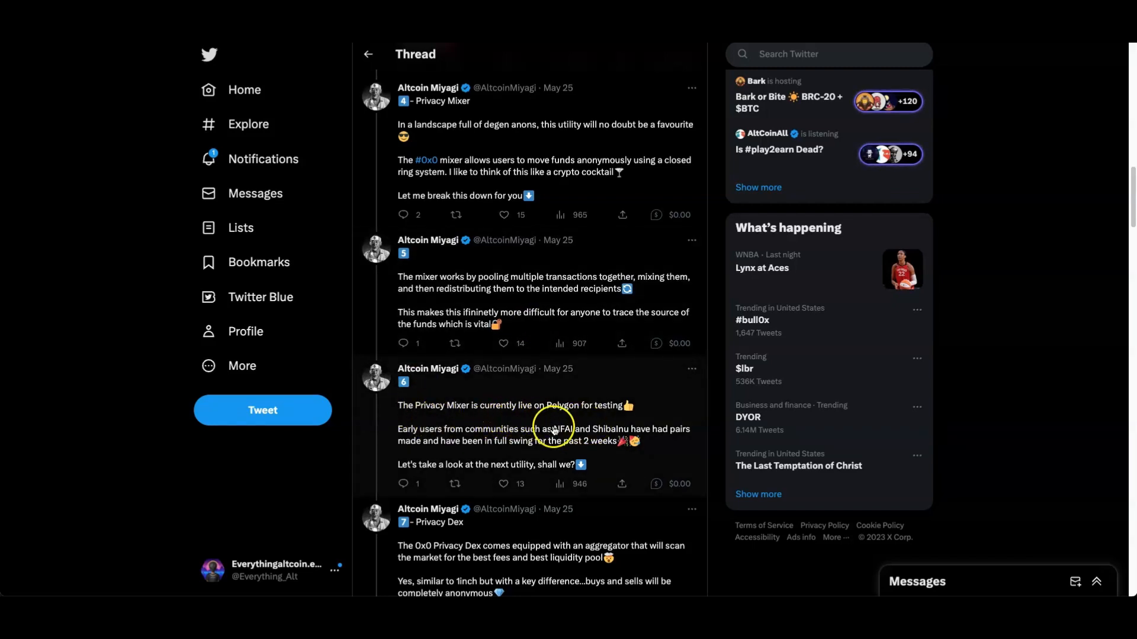
mouse_move(506, 446)
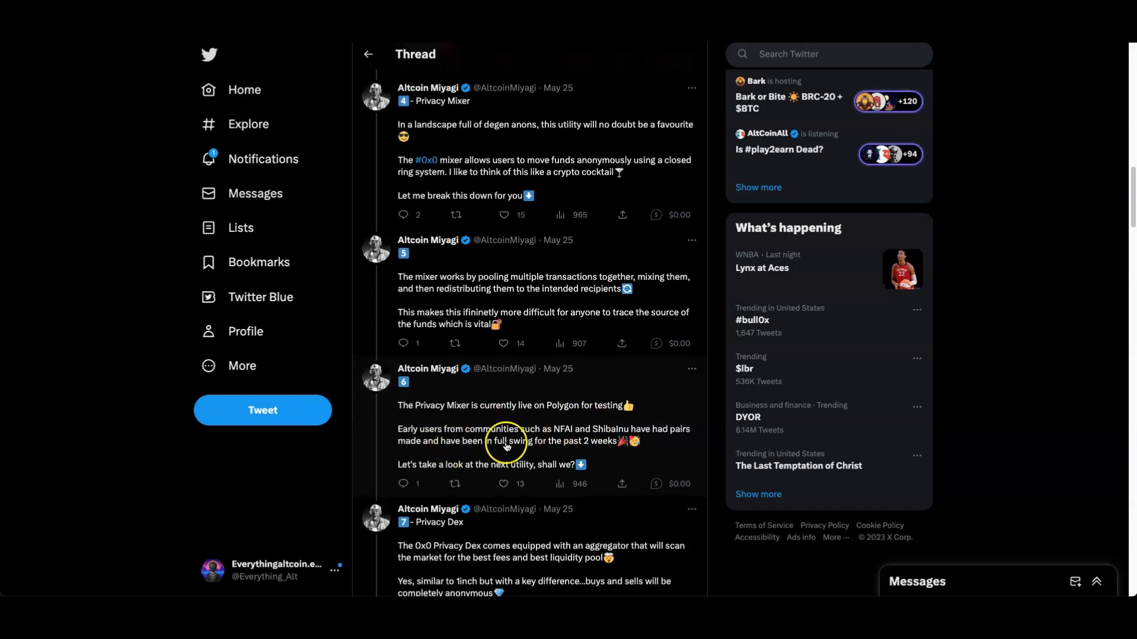
mouse_move(562, 440)
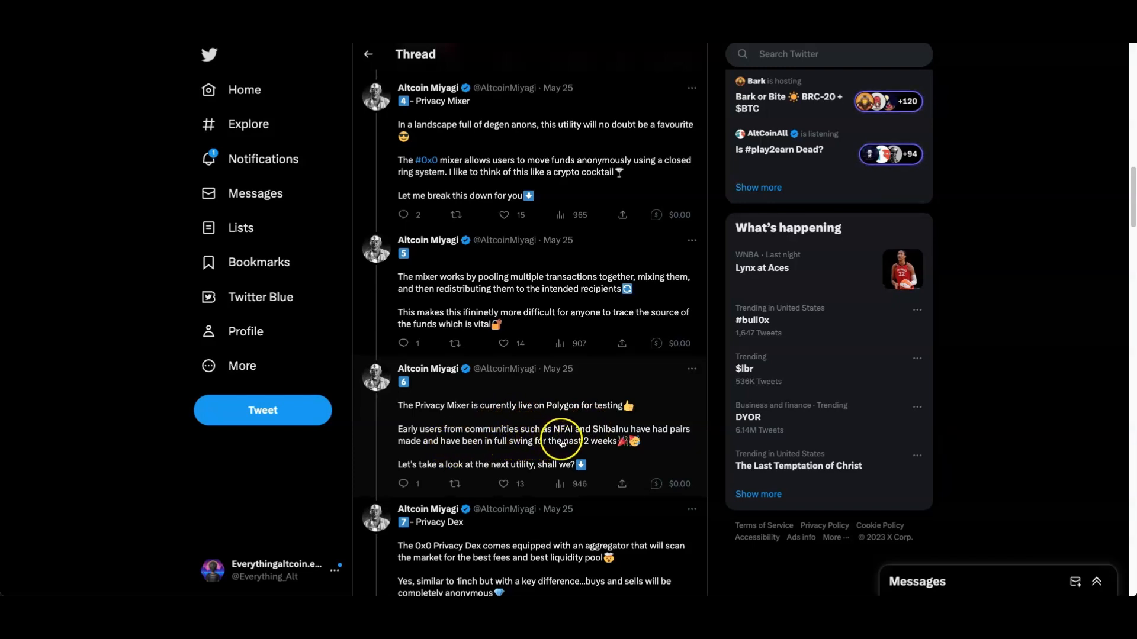
mouse_move(677, 441)
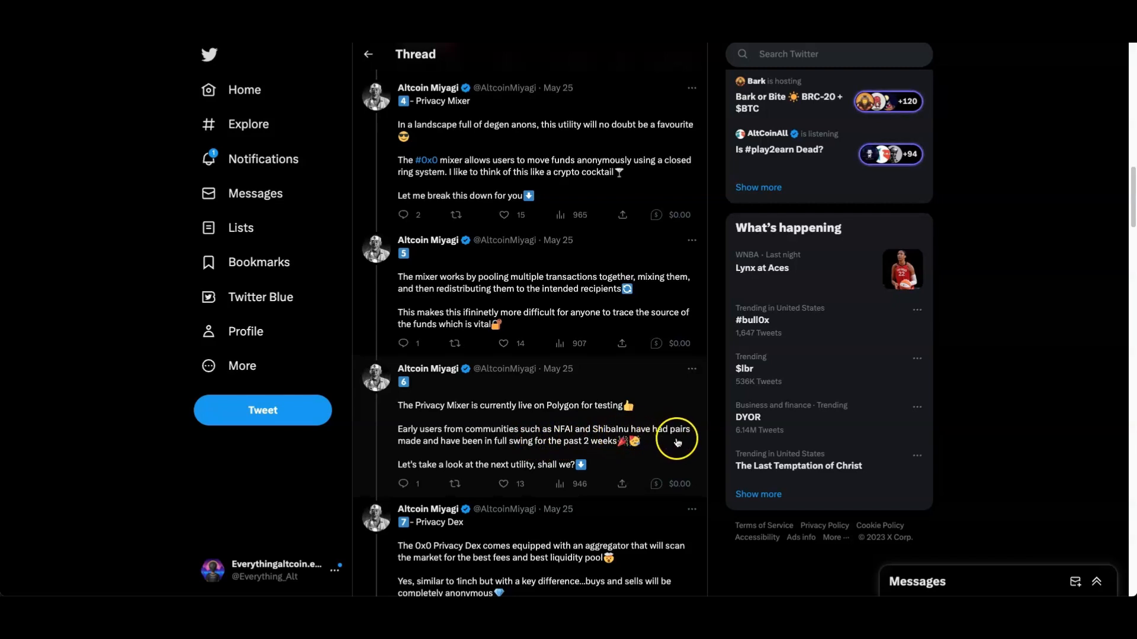
mouse_move(493, 457)
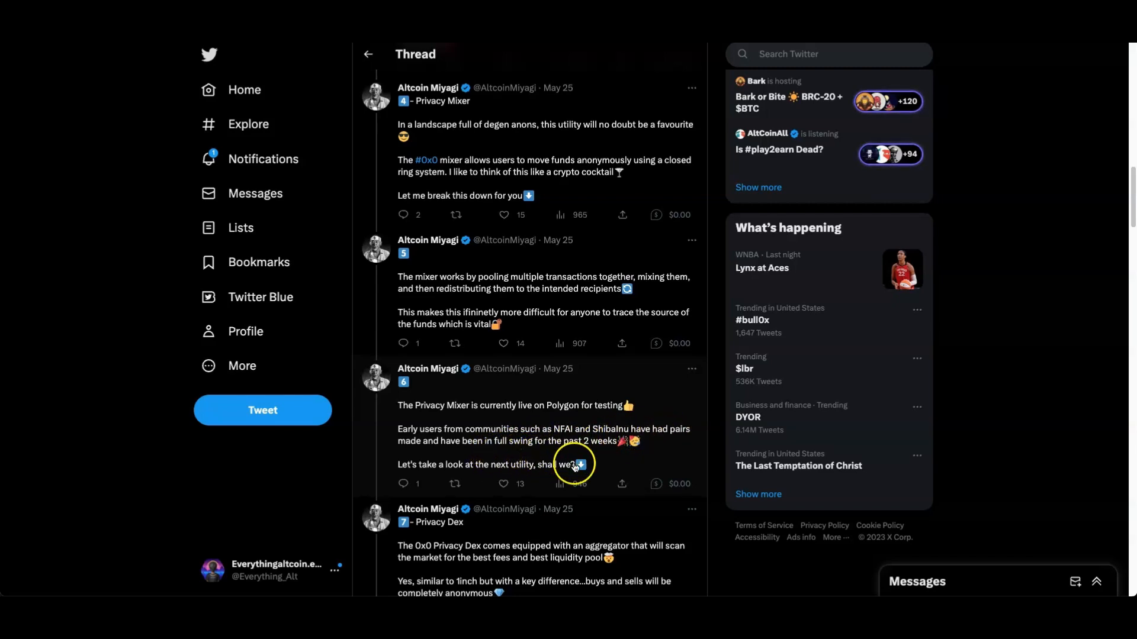
Scroll past tweets 7–9 on the Privacy Dex and fee-sharing to the Miyagi's Thoughts tweet.
scroll("down", 3)
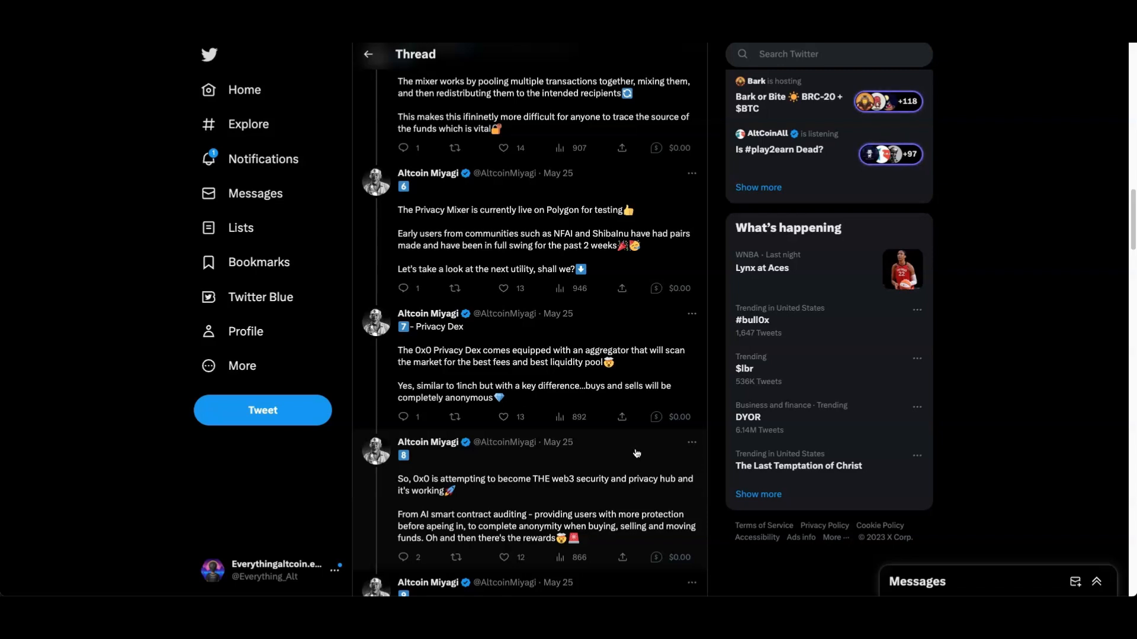
left_click(502, 416)
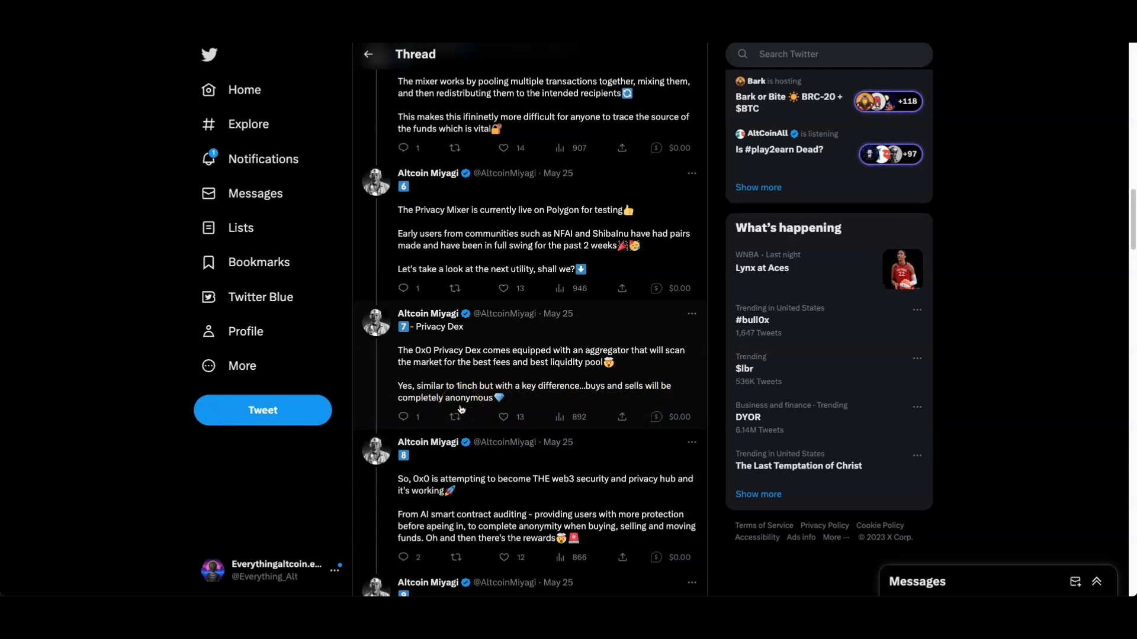
scroll("down", 3)
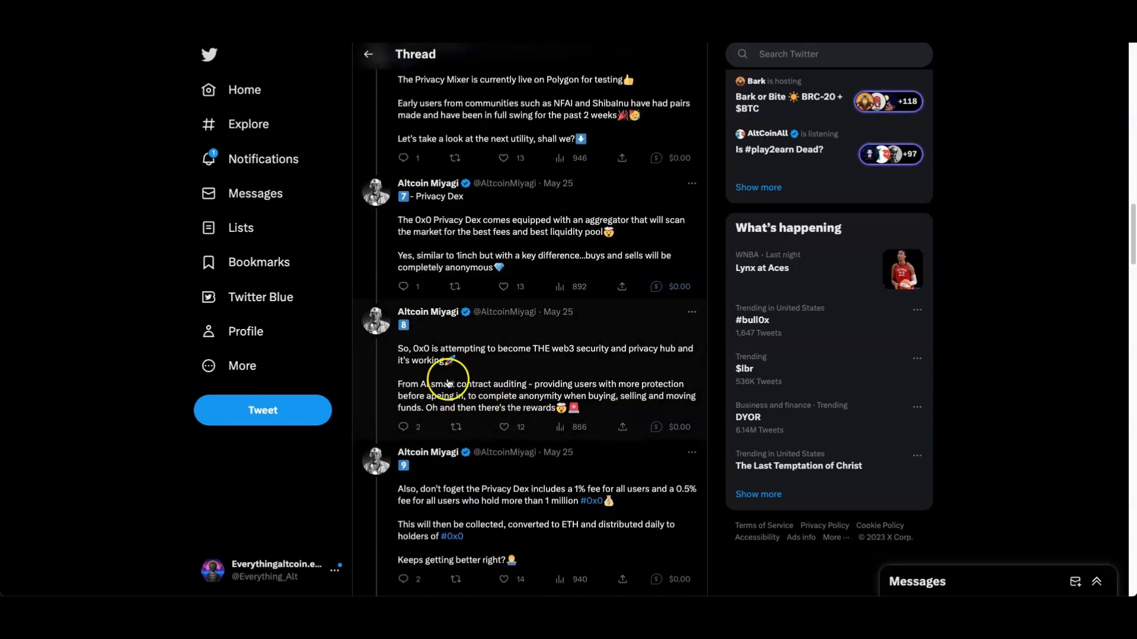
mouse_move(515, 373)
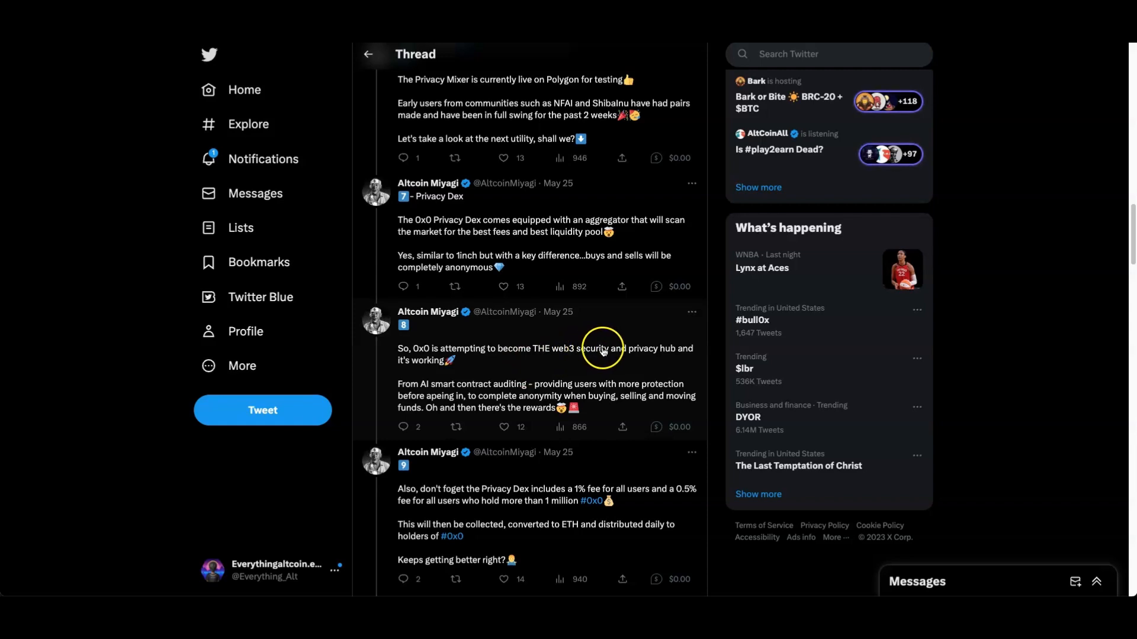
mouse_move(636, 318)
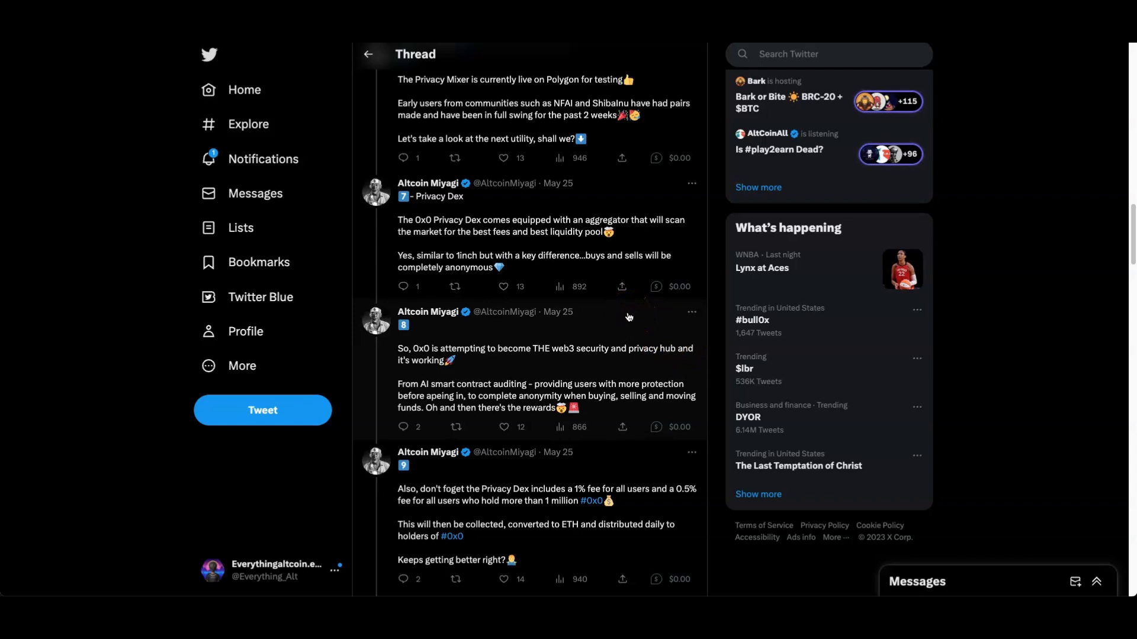
mouse_move(623, 323)
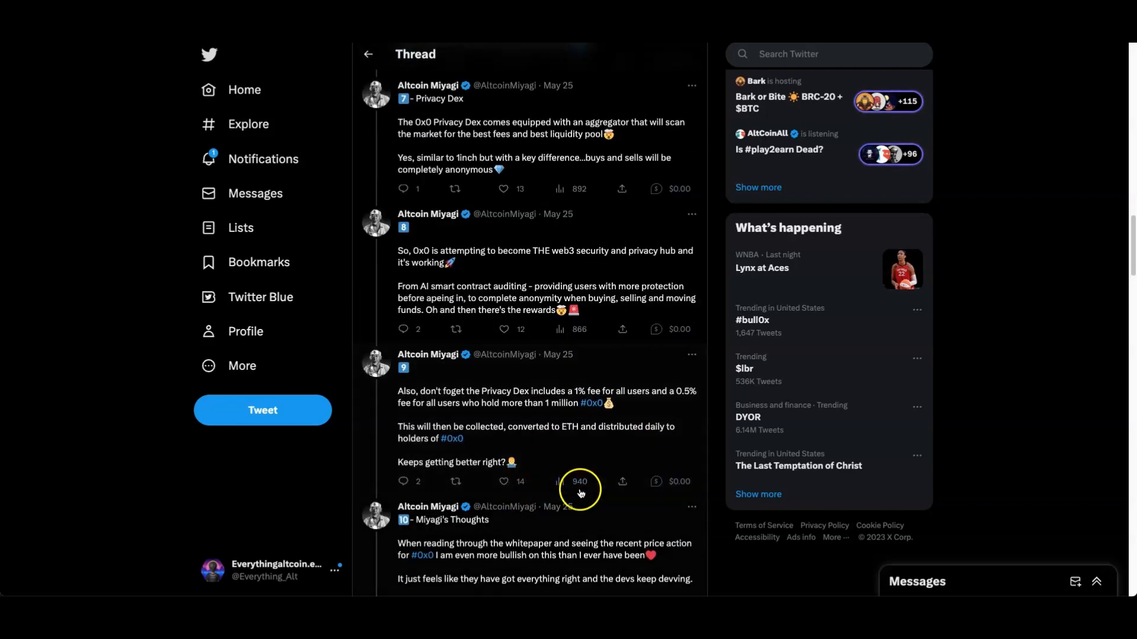
scroll("down", 3)
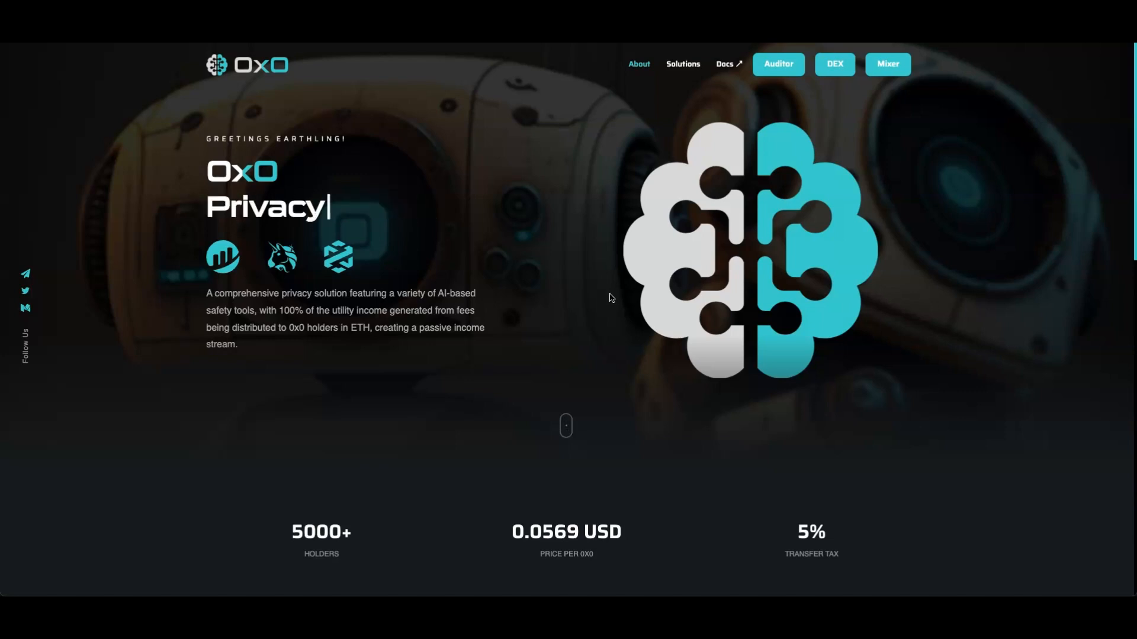
Scroll the 0x0.ai homepage past holder stats and About to the Vital Solutions overview of AI Auditor, Privacy DEX and ERC20 Mixer.
scroll("down", 3)
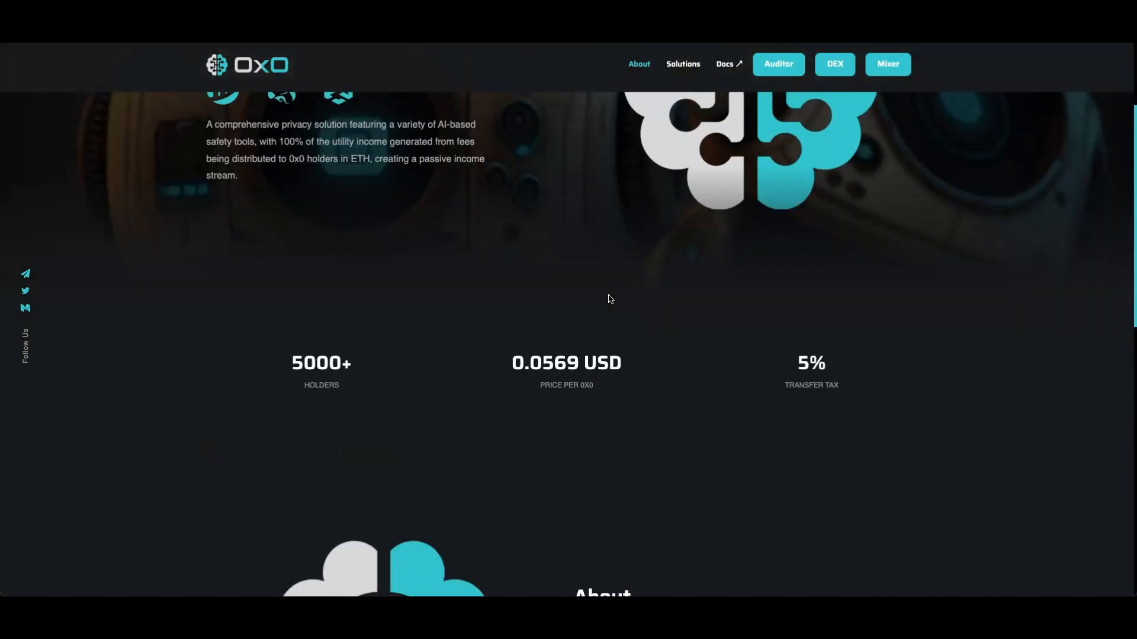
scroll("down", 3)
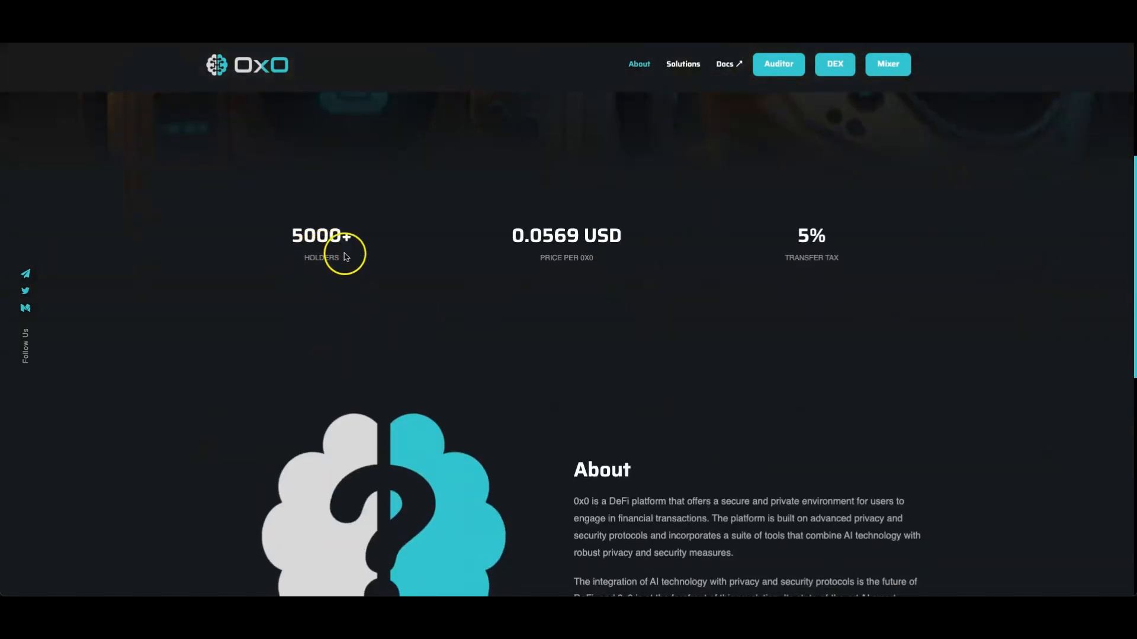
mouse_move(850, 283)
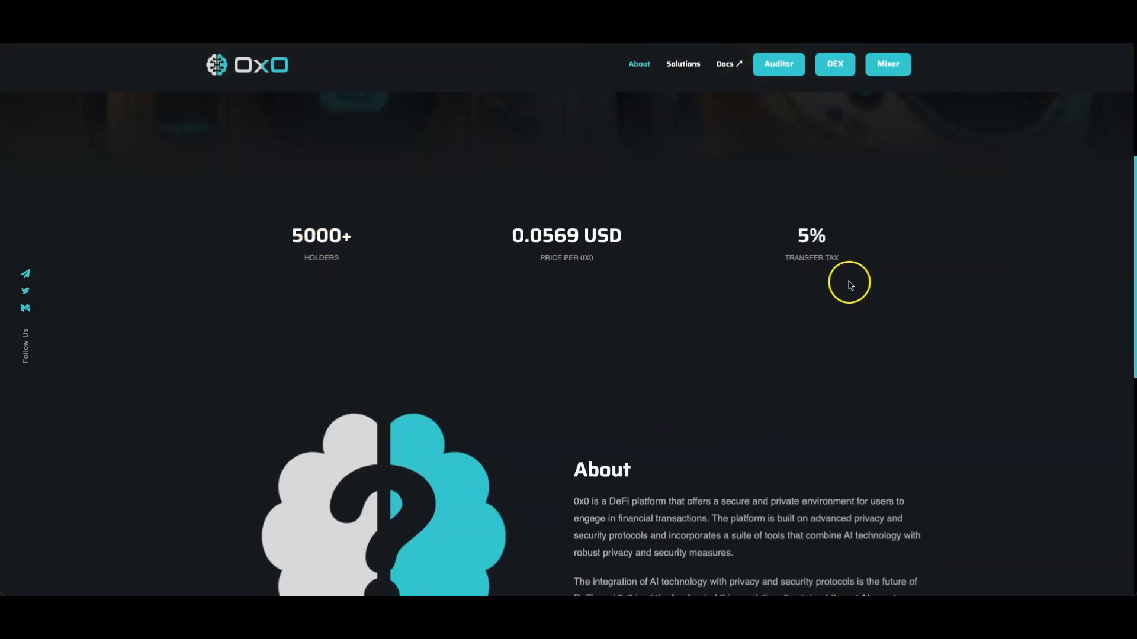
scroll("down", 3)
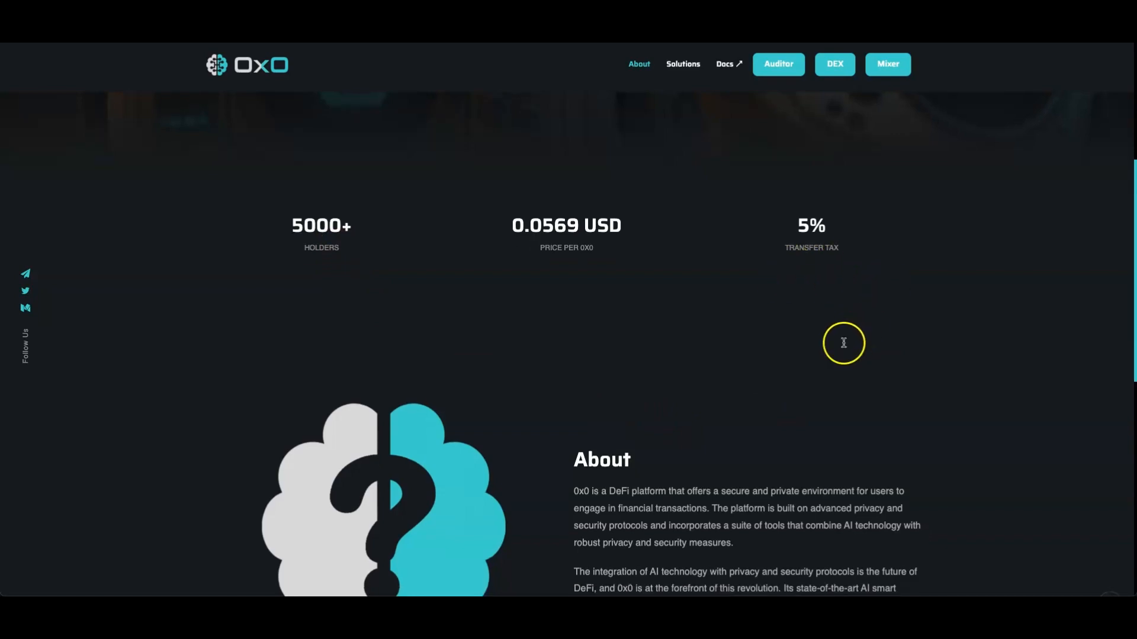
scroll("down", 3)
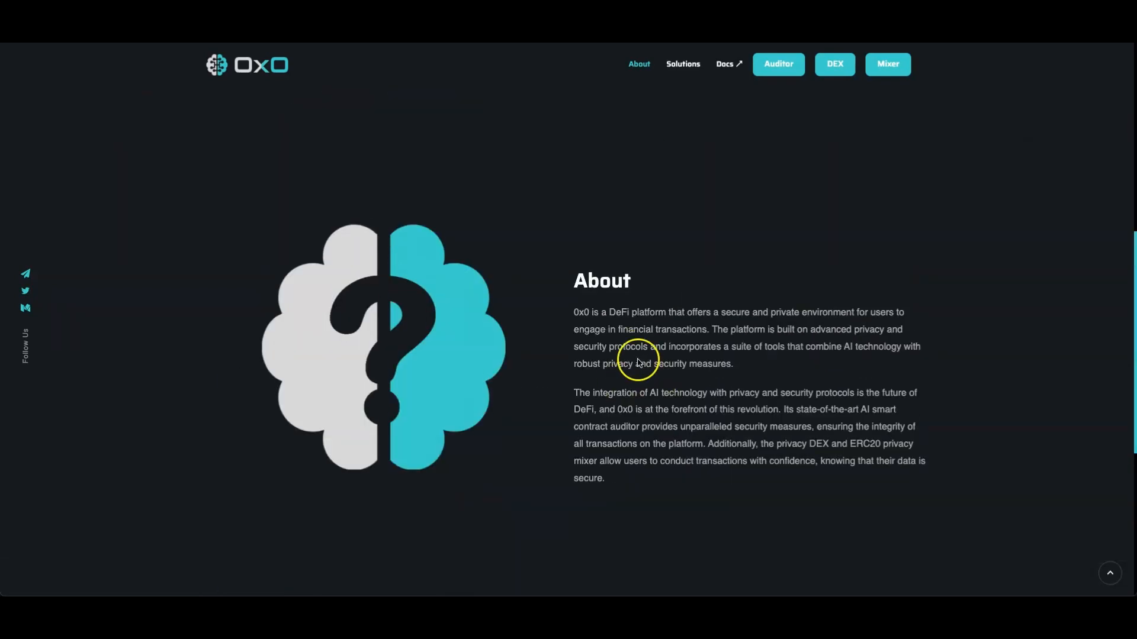
scroll("down", 3)
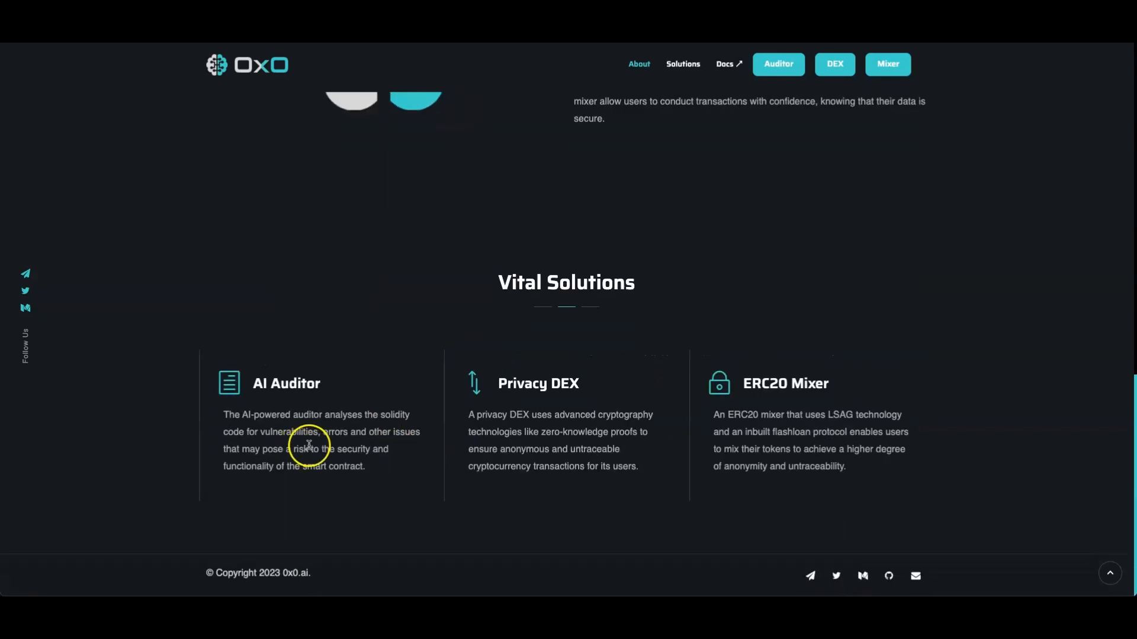
mouse_move(418, 416)
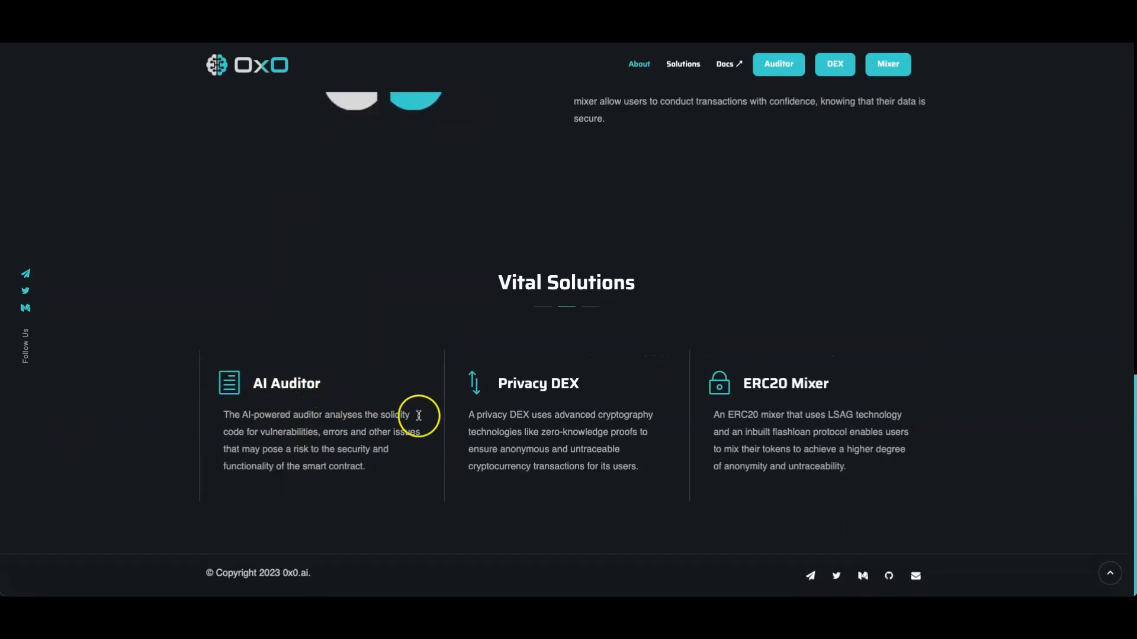
mouse_move(751, 413)
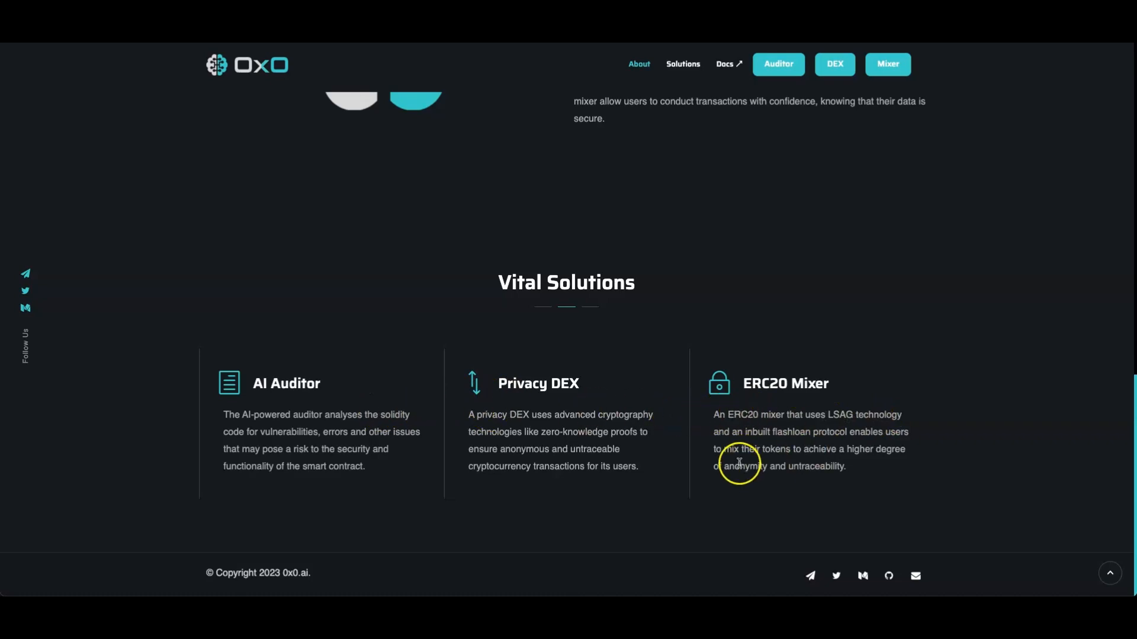
mouse_move(362, 377)
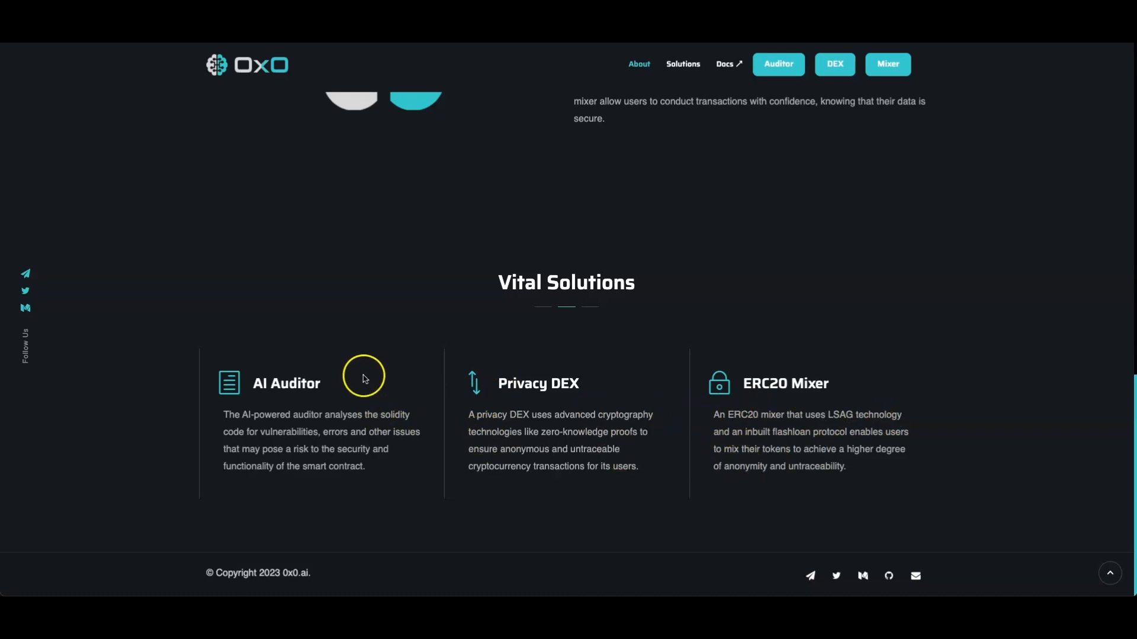
mouse_move(364, 377)
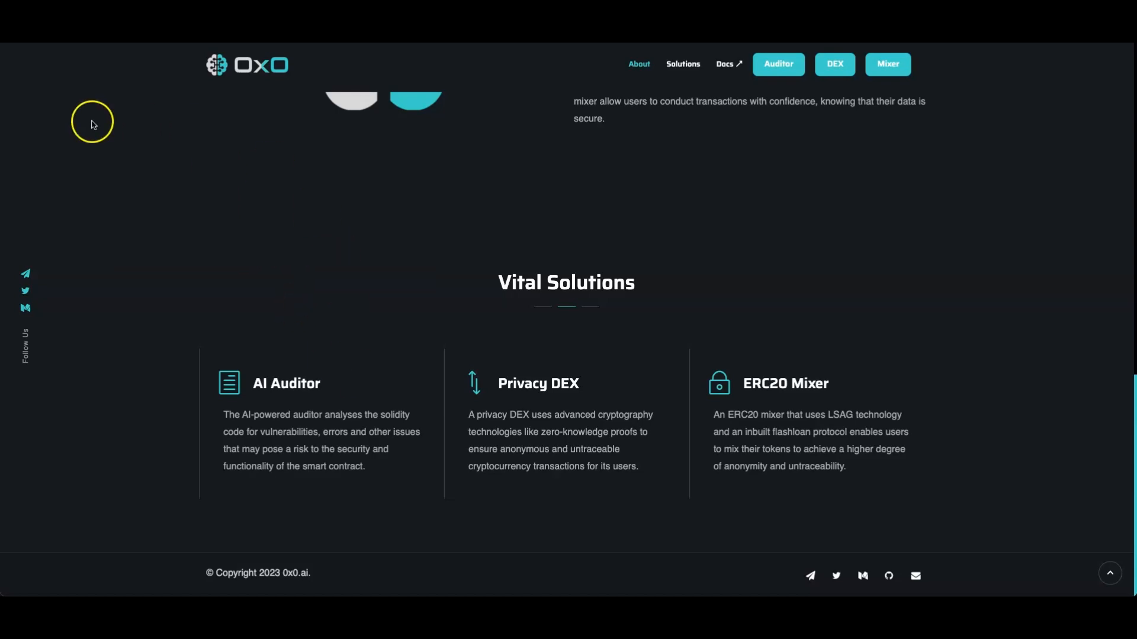
scroll("up", 3)
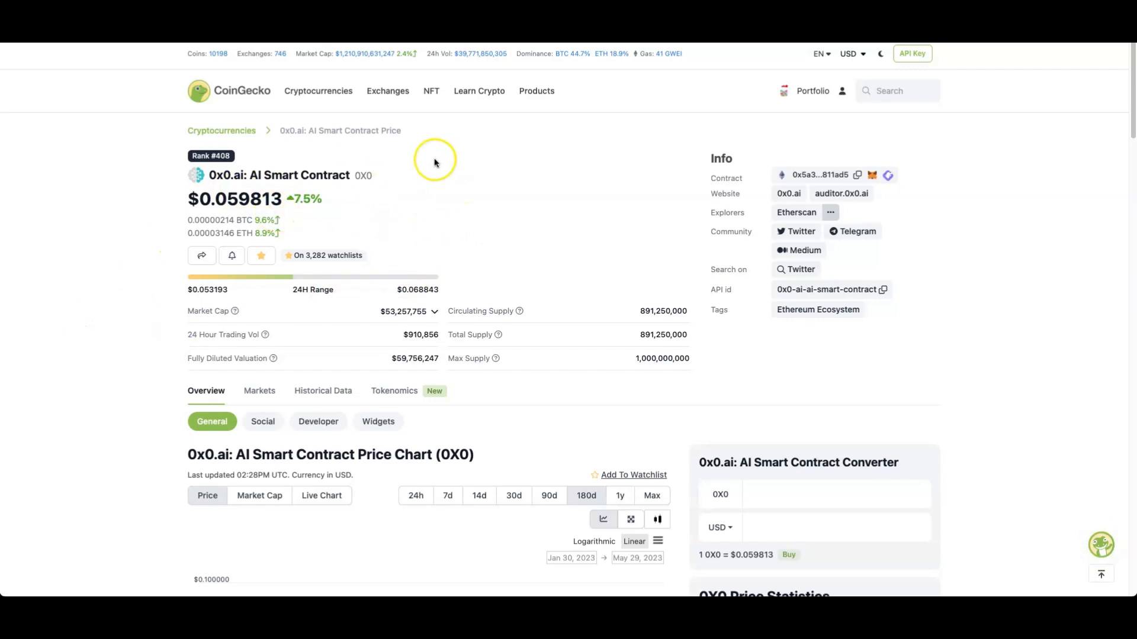
mouse_move(123, 182)
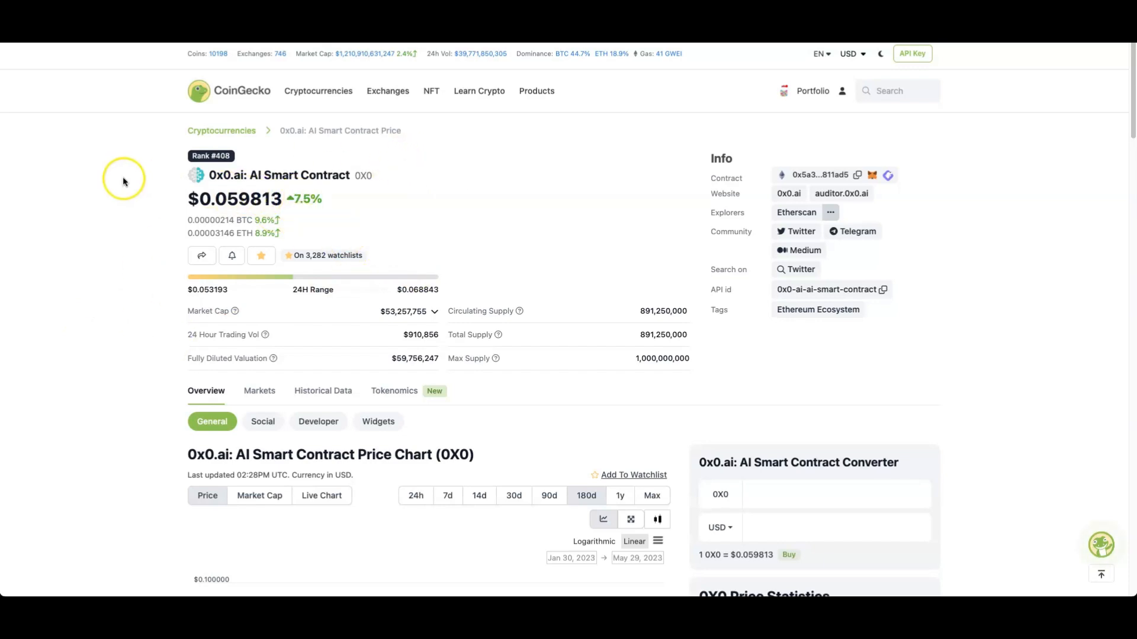
mouse_move(123, 183)
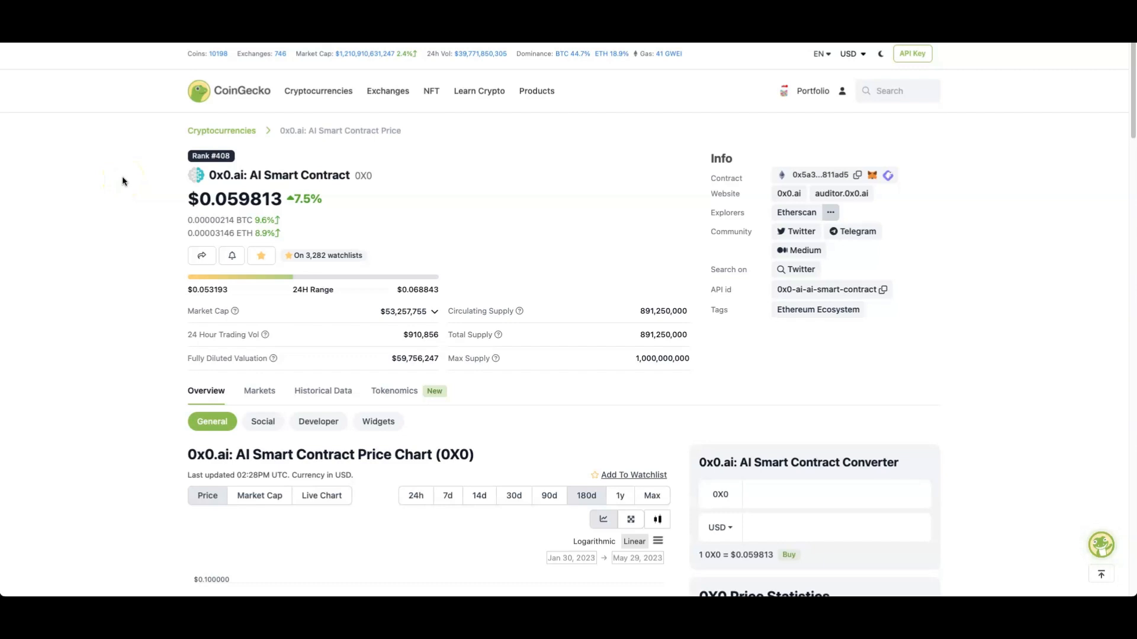
mouse_move(122, 183)
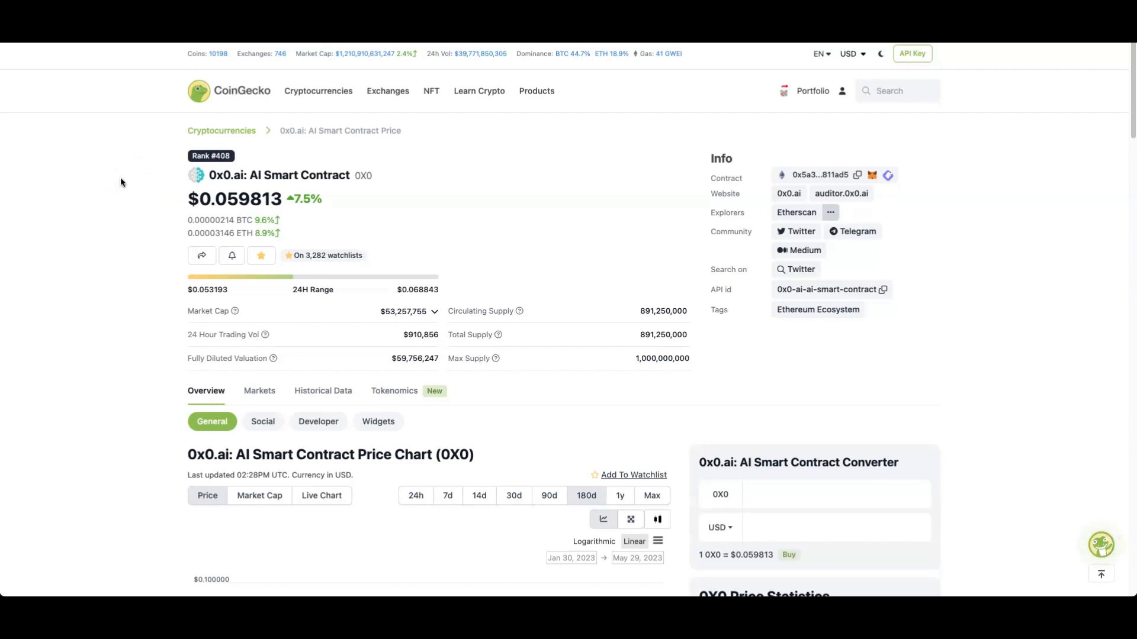
mouse_move(118, 184)
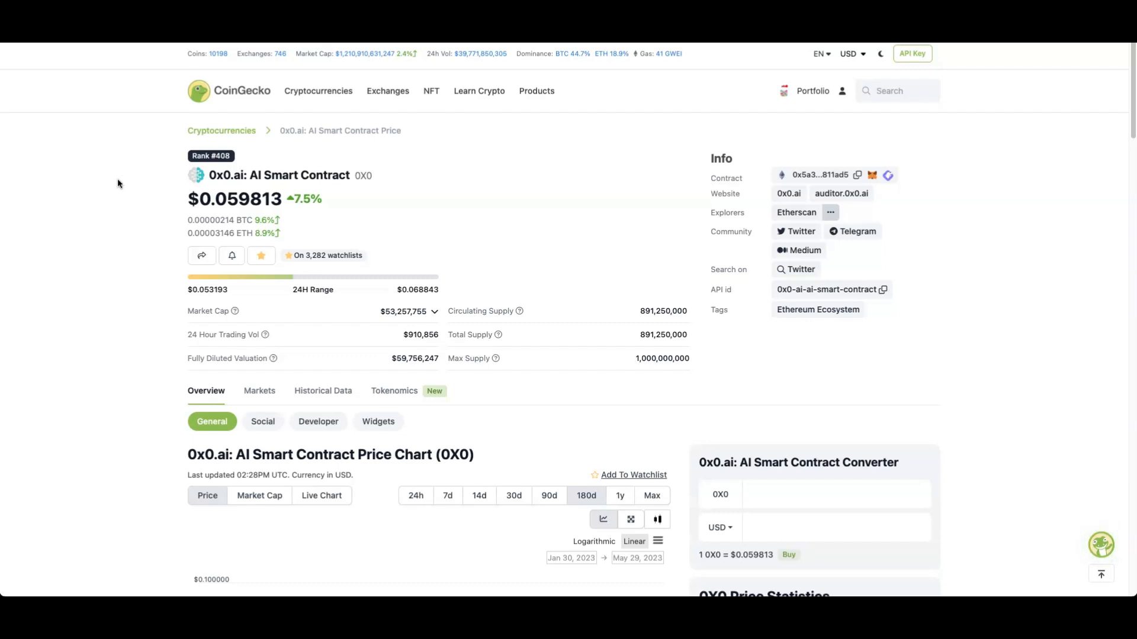